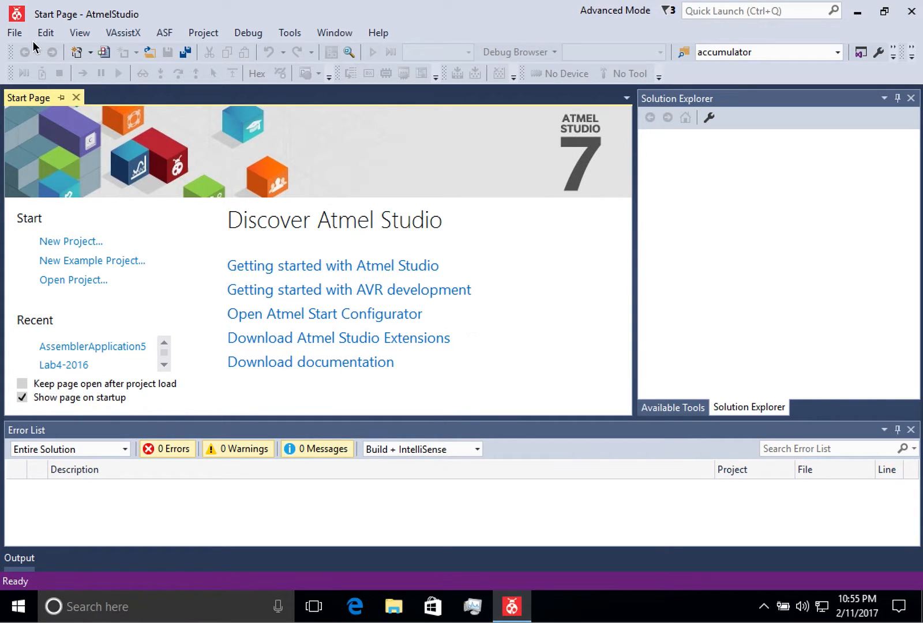
# - Create a new AVR Assembler project named 'Lab 4-2017' in E:\AVR
pyautogui.click(14, 32)
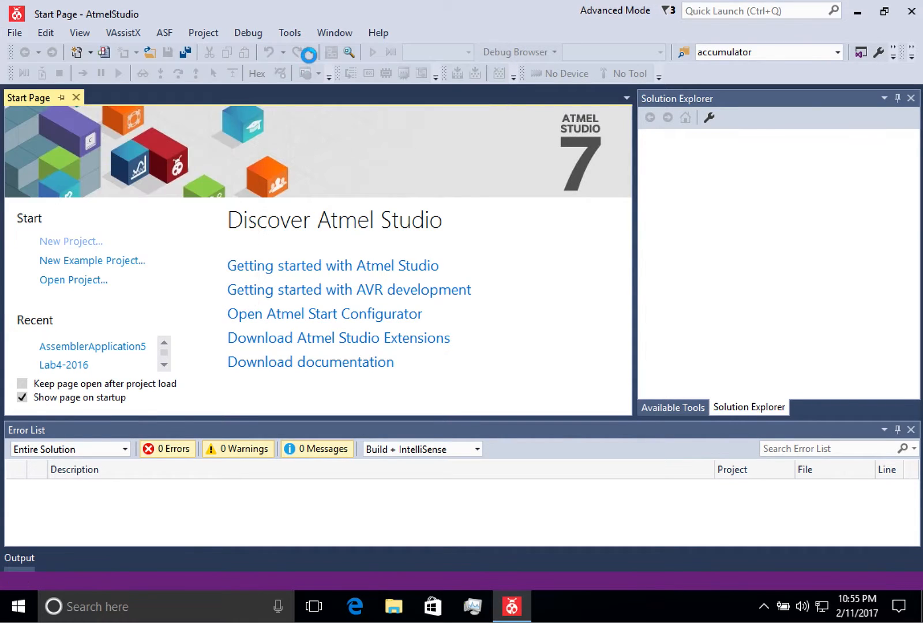
pyautogui.click(69, 241)
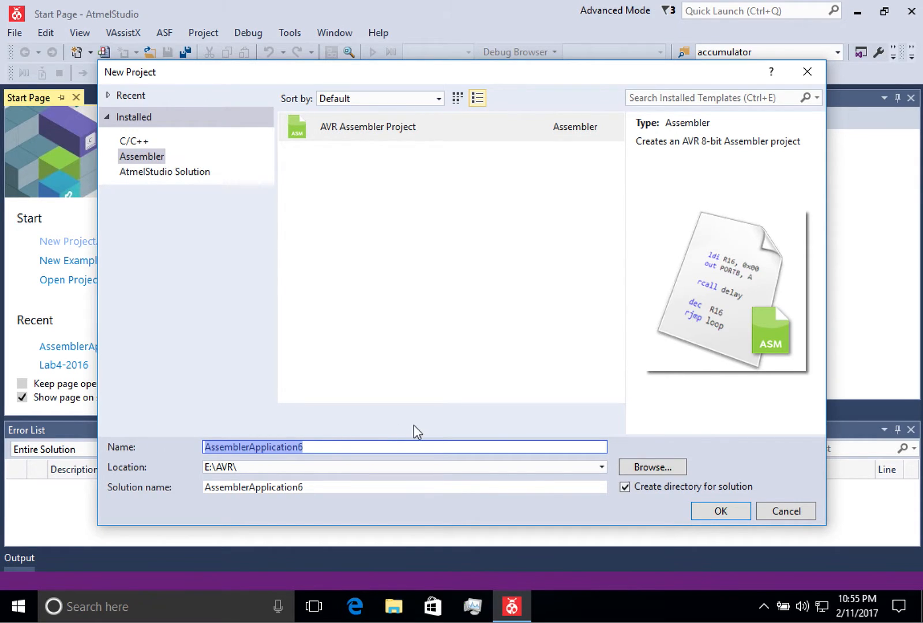
pyautogui.write('Lab 4-2017')
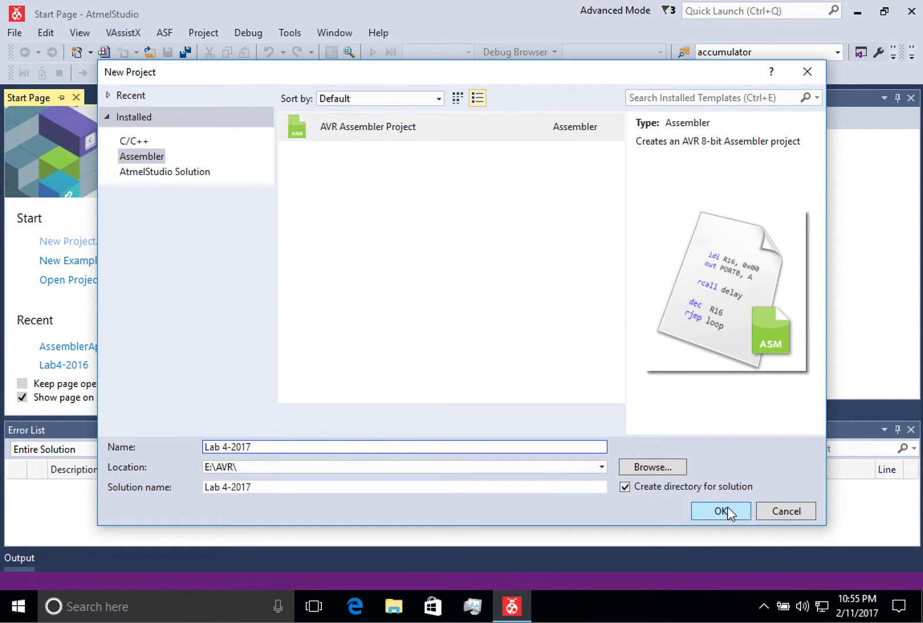
pyautogui.click(720, 511)
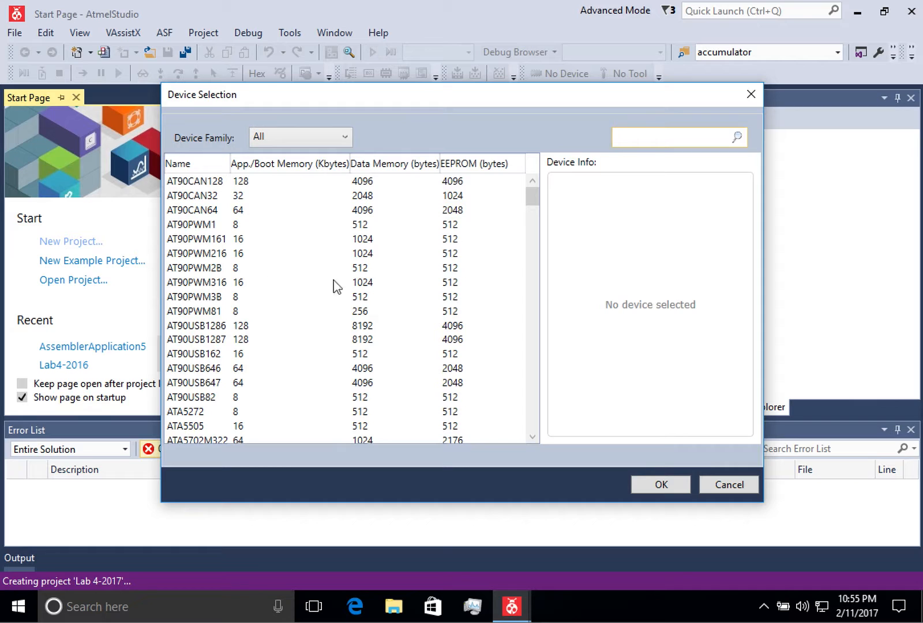
# - Filter the device list to the ATmega family and choose ATmega2560 as the target
pyautogui.moveTo(531, 197); pyautogui.dragTo(531, 230)
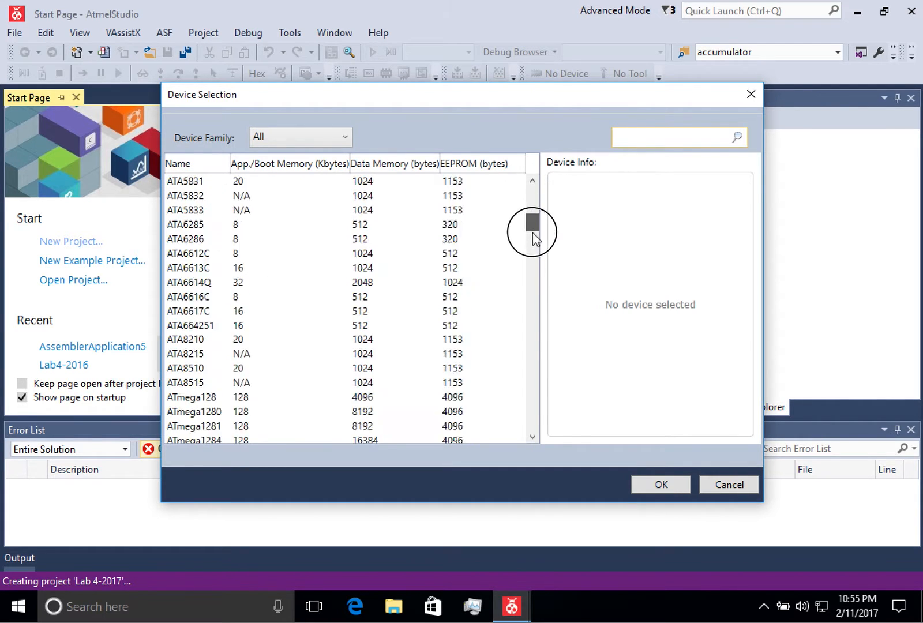
pyautogui.click(299, 137)
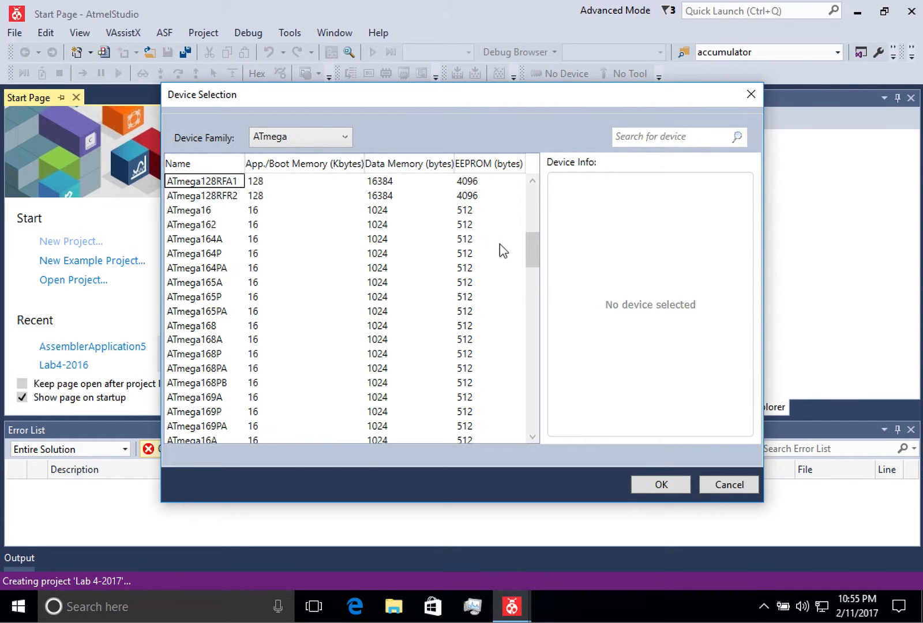
pyautogui.moveTo(531, 247); pyautogui.dragTo(531, 295)
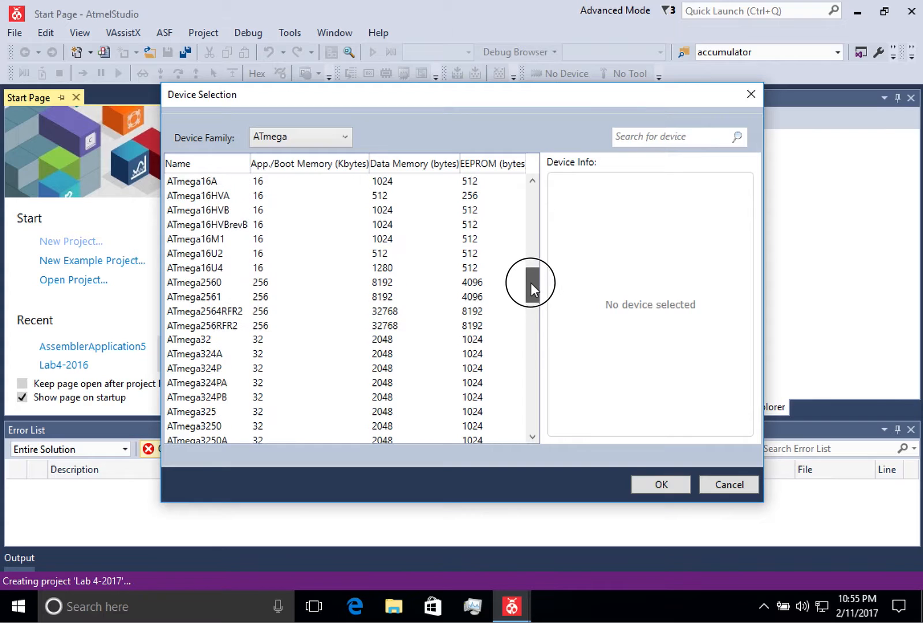
pyautogui.click(194, 282)
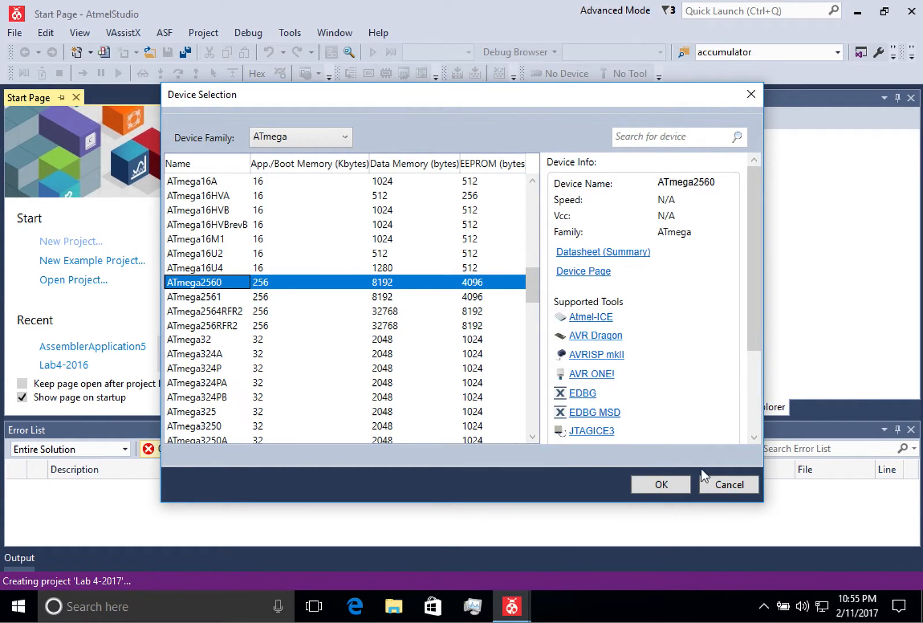
pyautogui.click(659, 484)
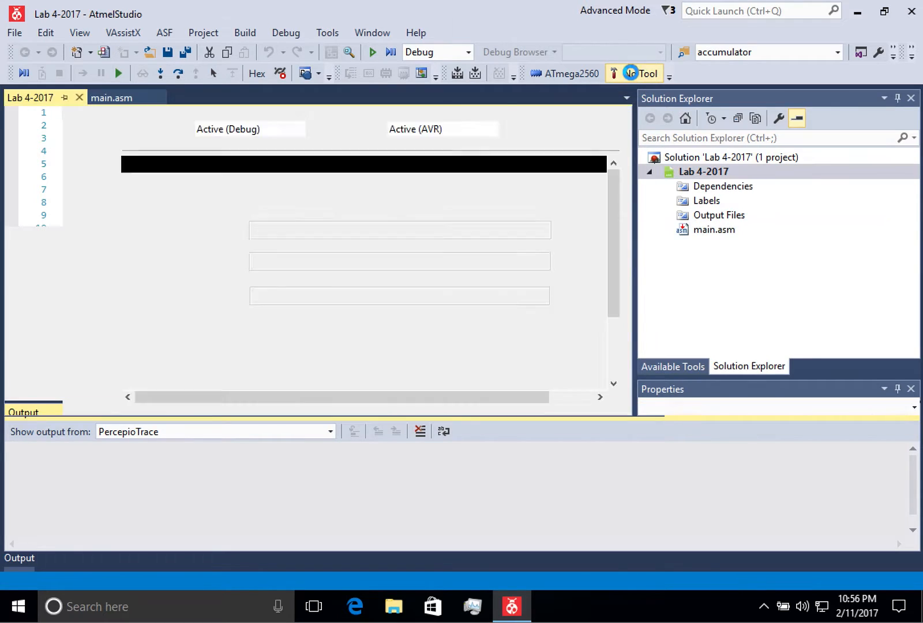
# - Set Simulator as the project's debugger/programmer and save all settings
pyautogui.click(643, 73)
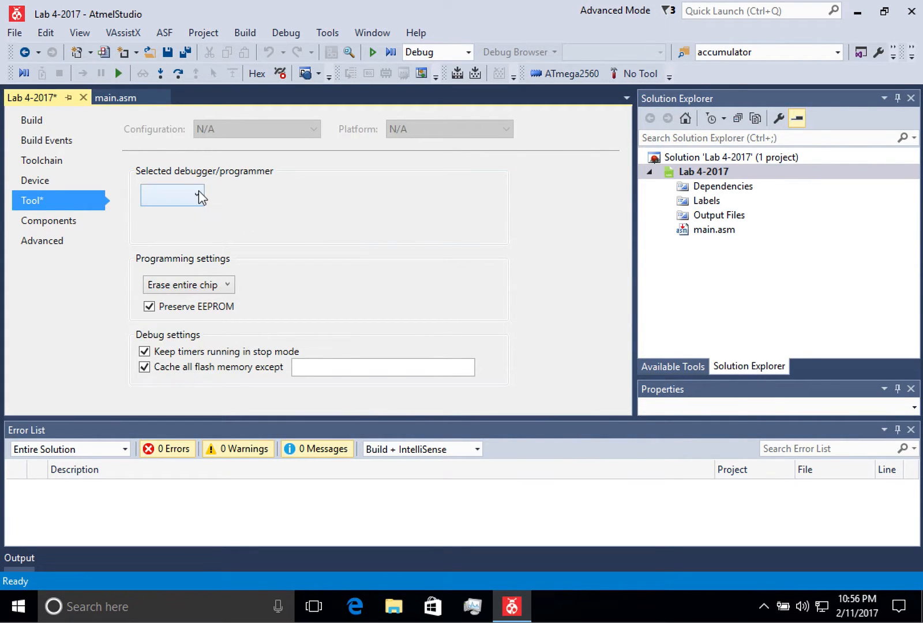
pyautogui.click(173, 195)
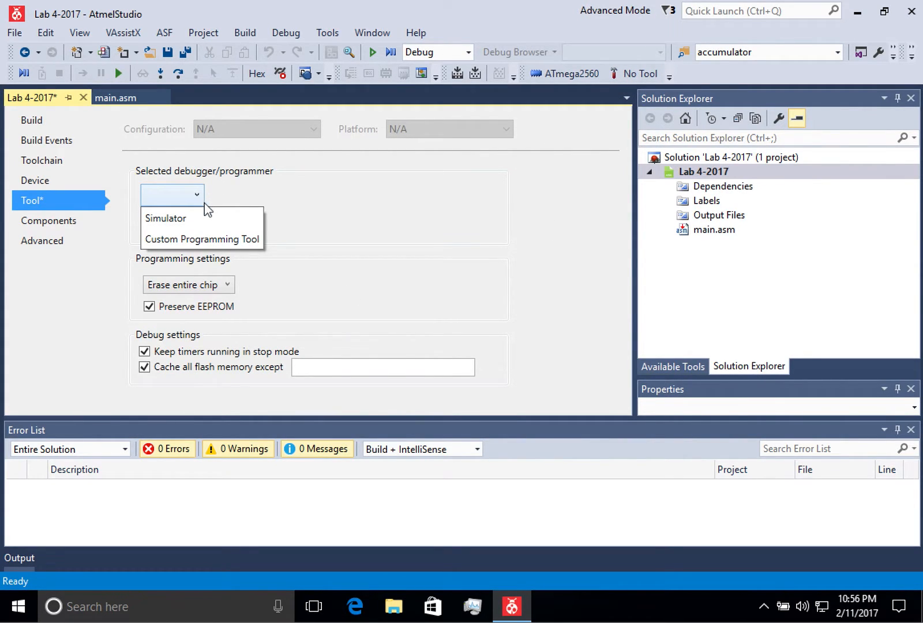
pyautogui.click(165, 218)
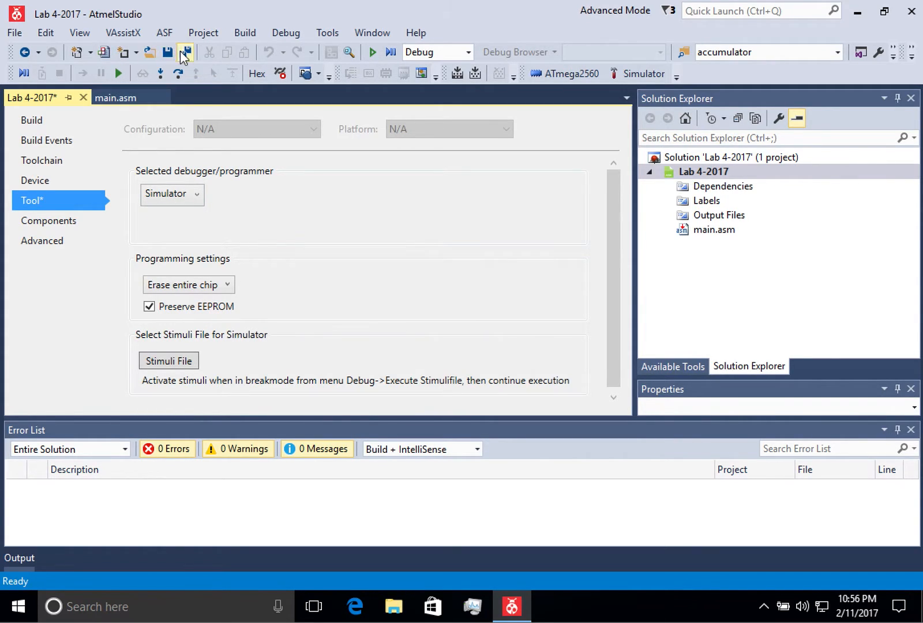
pyautogui.click(185, 53)
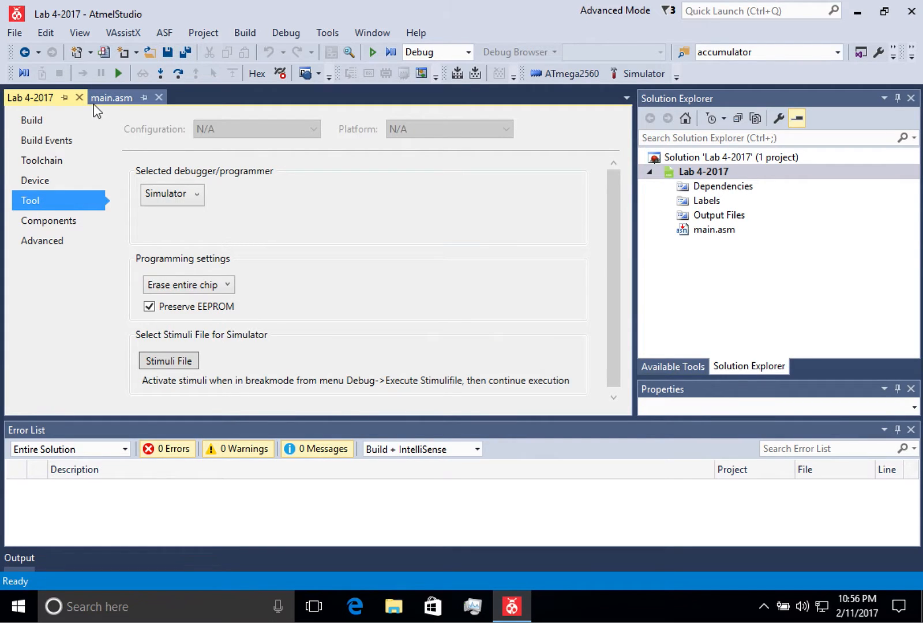
# - Glance at main.asm, then review the project's toolchain and device settings
pyautogui.click(111, 97)
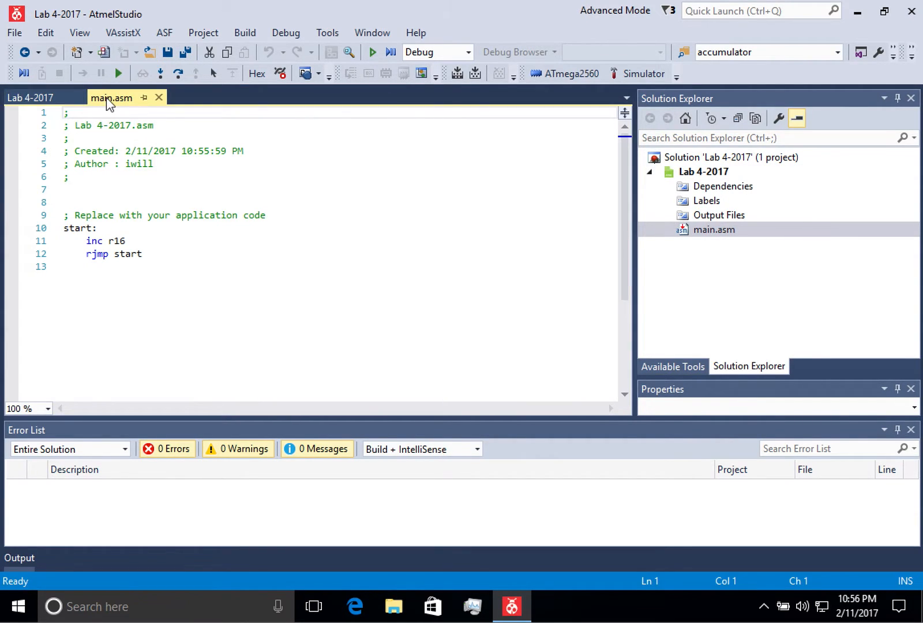
pyautogui.click(30, 97)
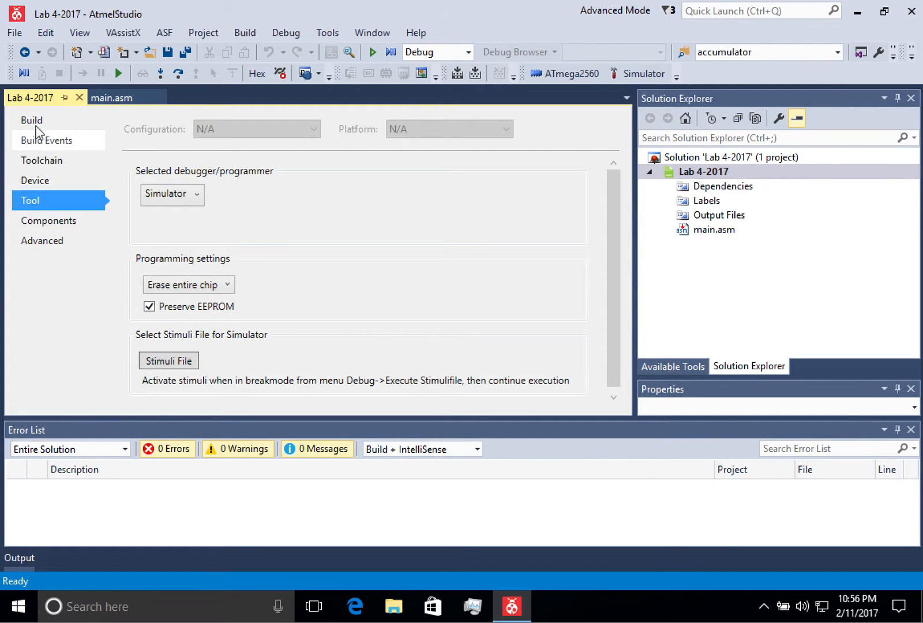
pyautogui.click(41, 160)
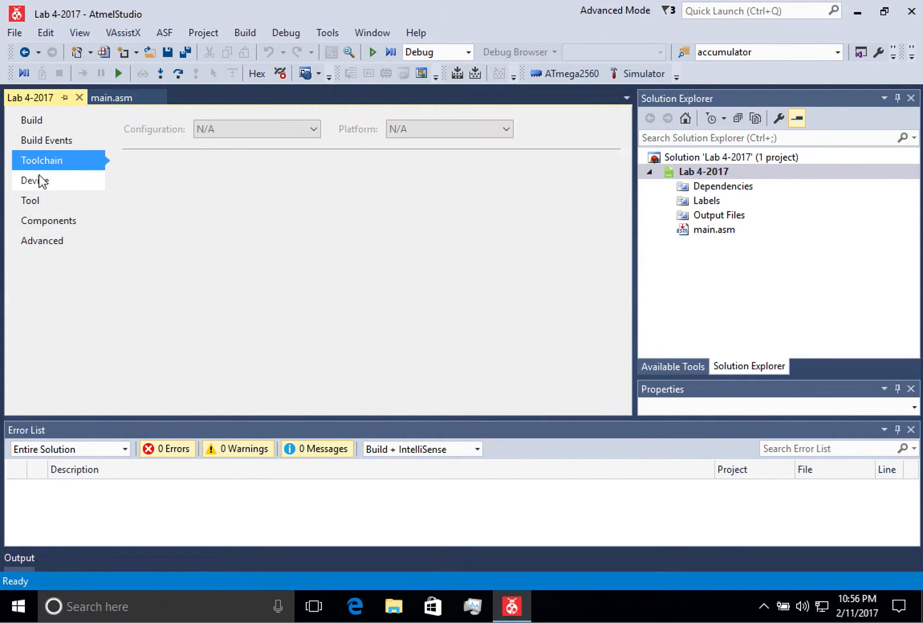
pyautogui.click(48, 220)
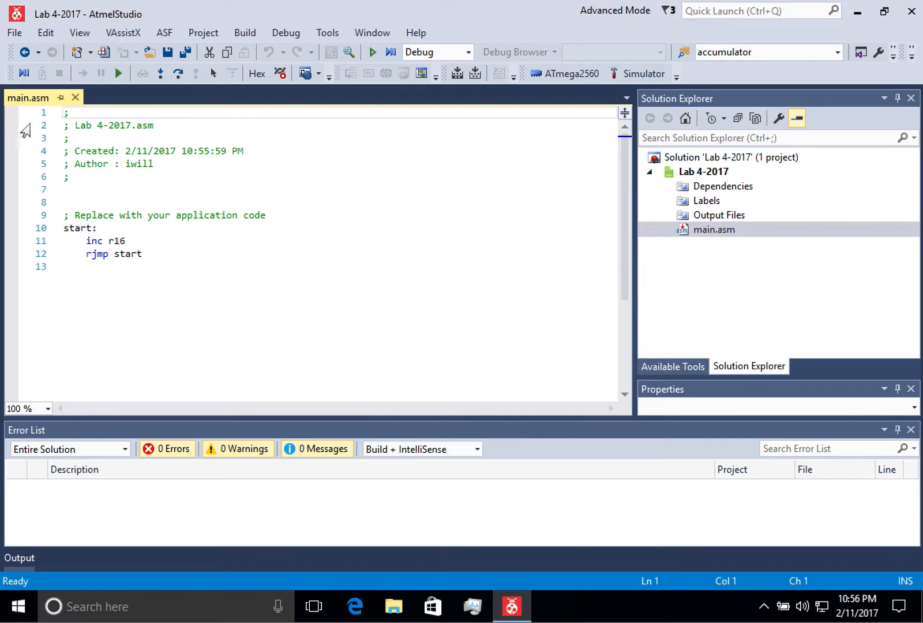
pyautogui.moveTo(38, 167)
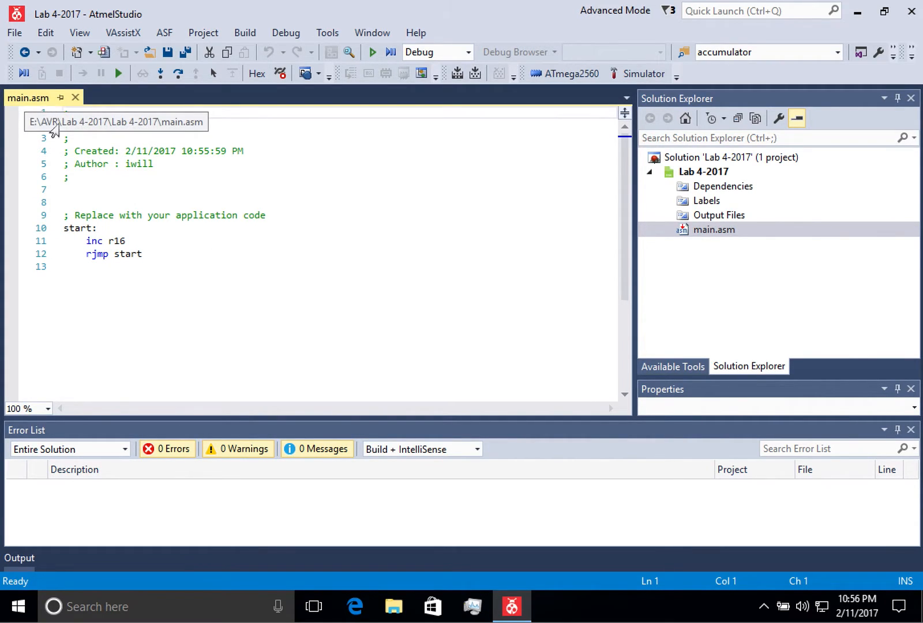
pyautogui.moveTo(144, 294)
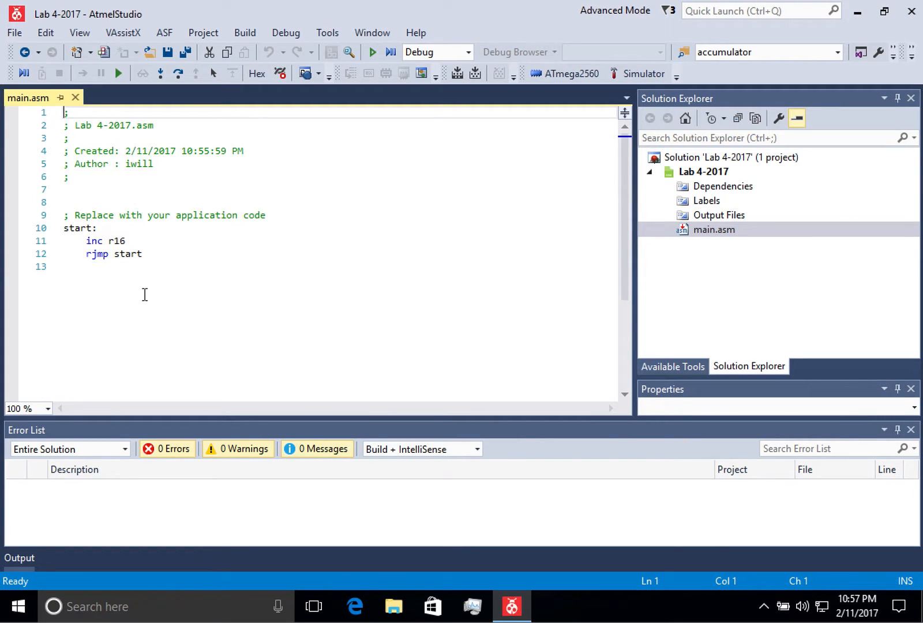
pyautogui.moveTo(267, 109)
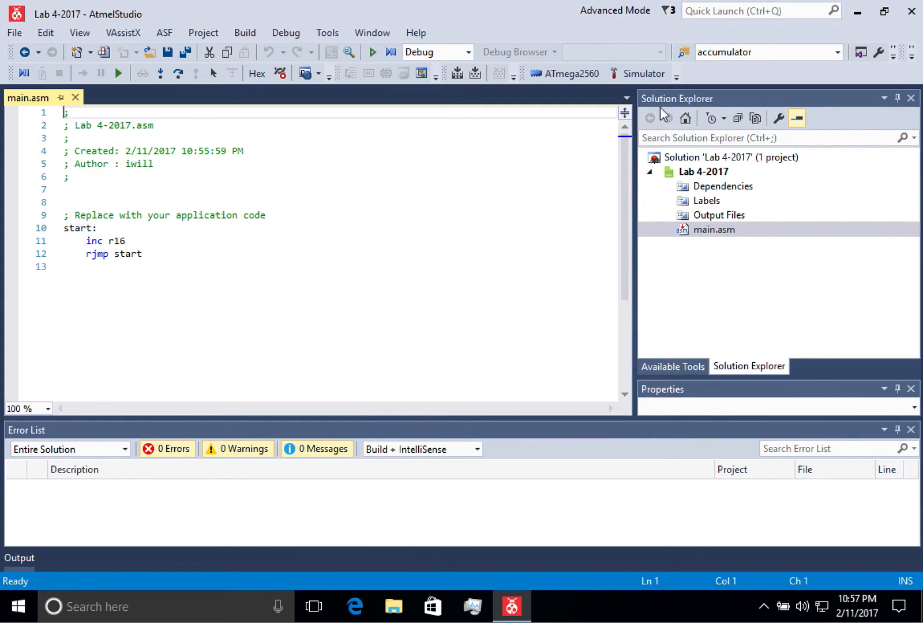
# - Select main.asm in Solution Explorer to show its file properties
pyautogui.click(714, 230)
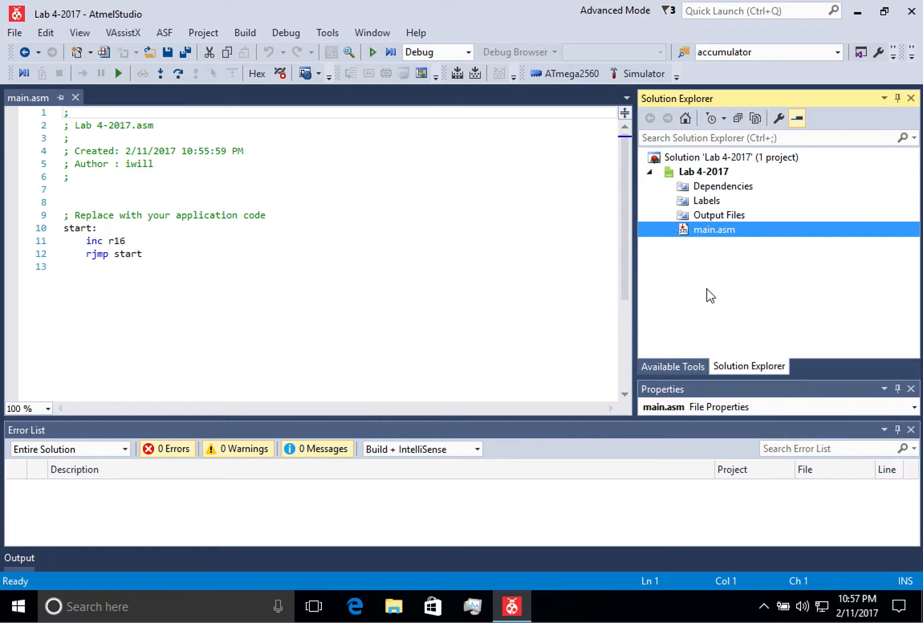
pyautogui.moveTo(763, 103)
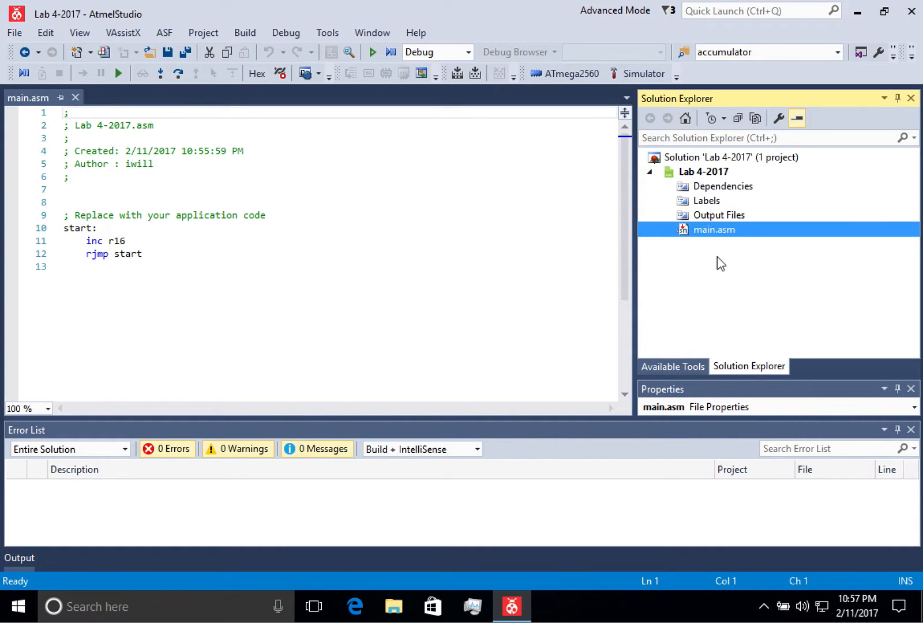
pyautogui.moveTo(704, 237)
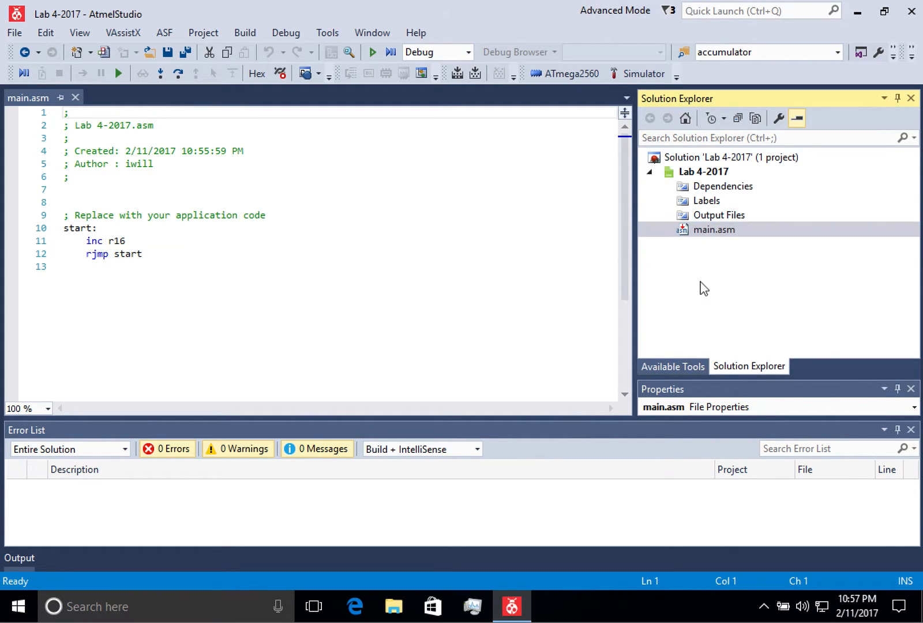
# - Bring up main.asm's file actions menu with rename and remove options
pyautogui.rightClick(713, 229)
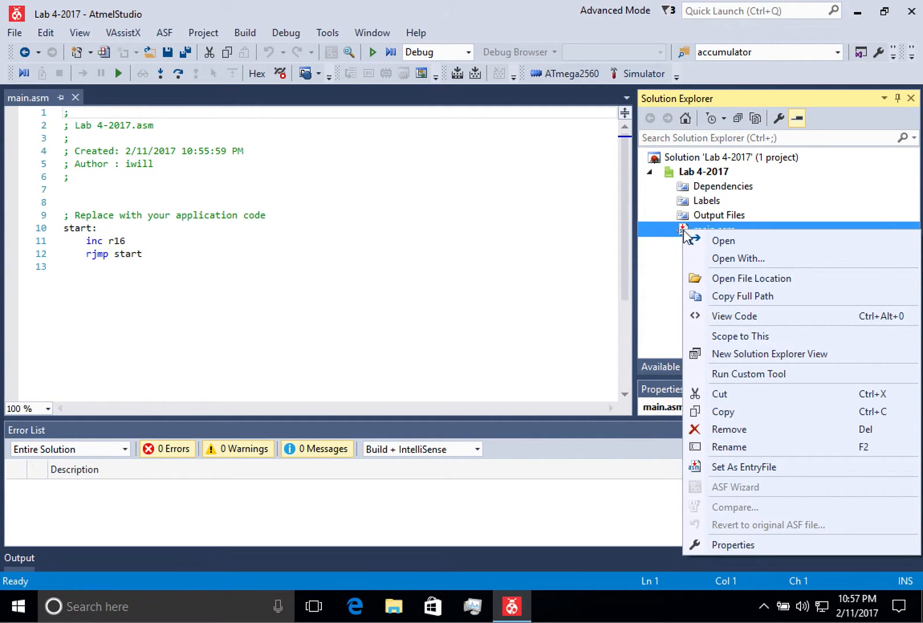
pyautogui.moveTo(744, 466)
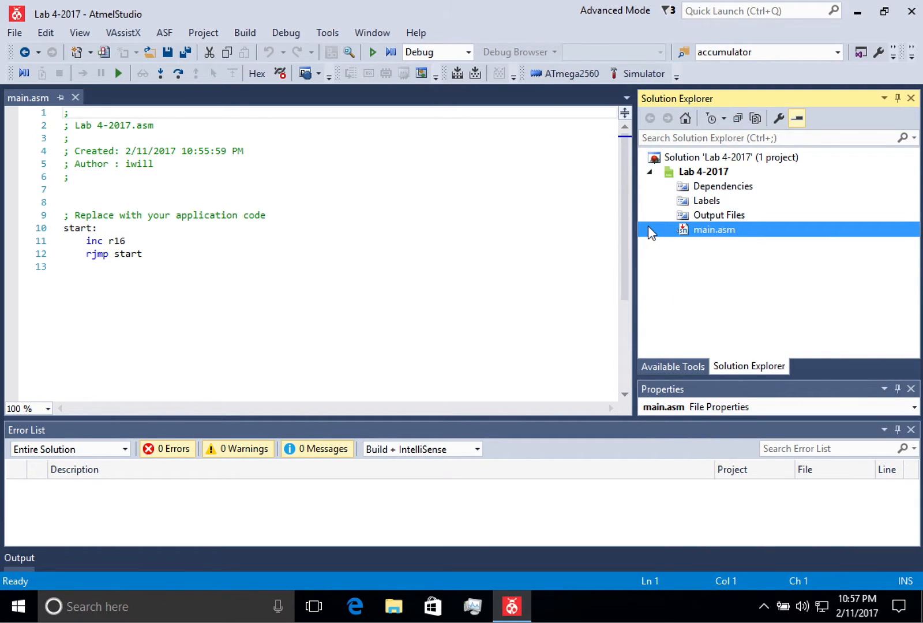
pyautogui.moveTo(316, 235)
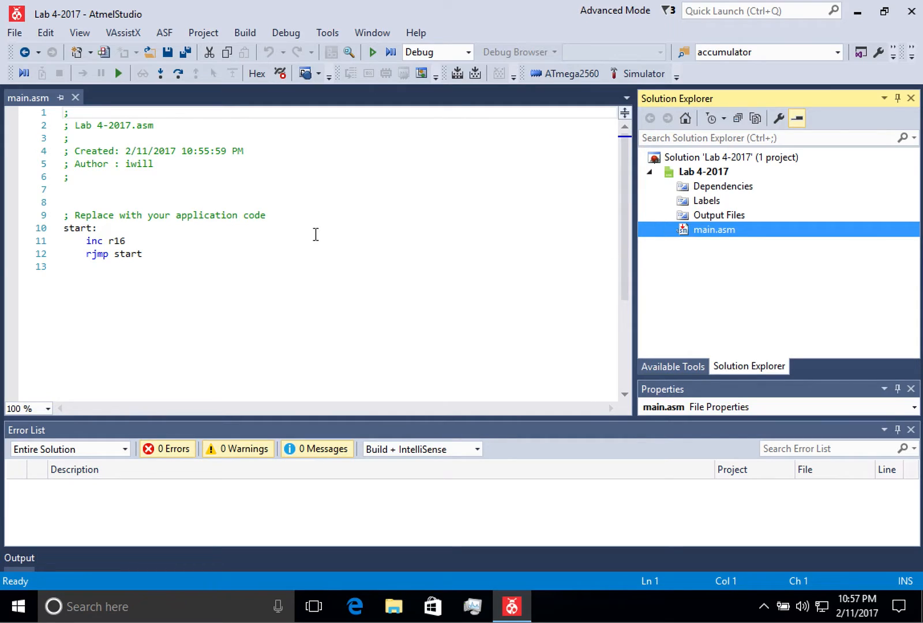
pyautogui.moveTo(155, 270)
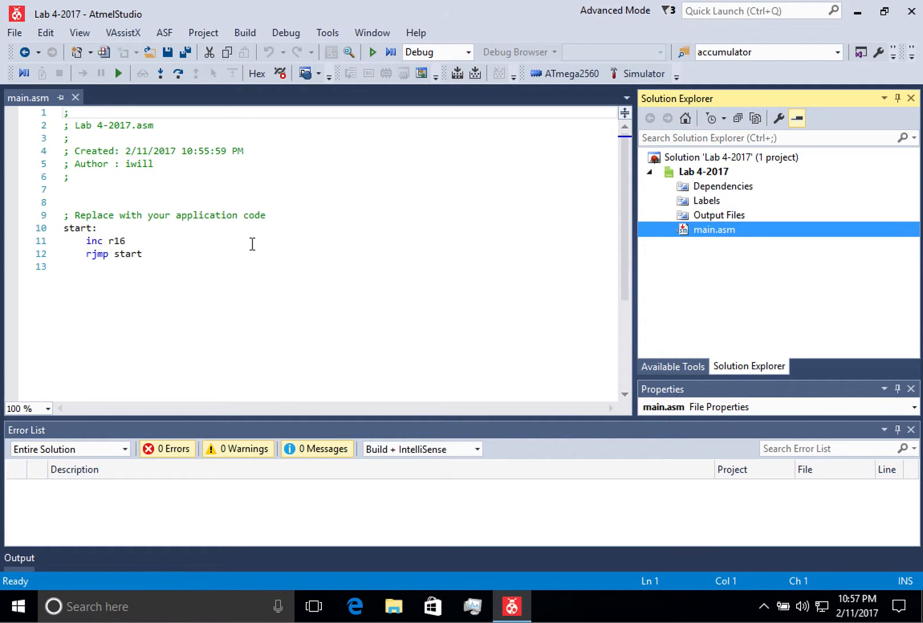
pyautogui.moveTo(110, 111)
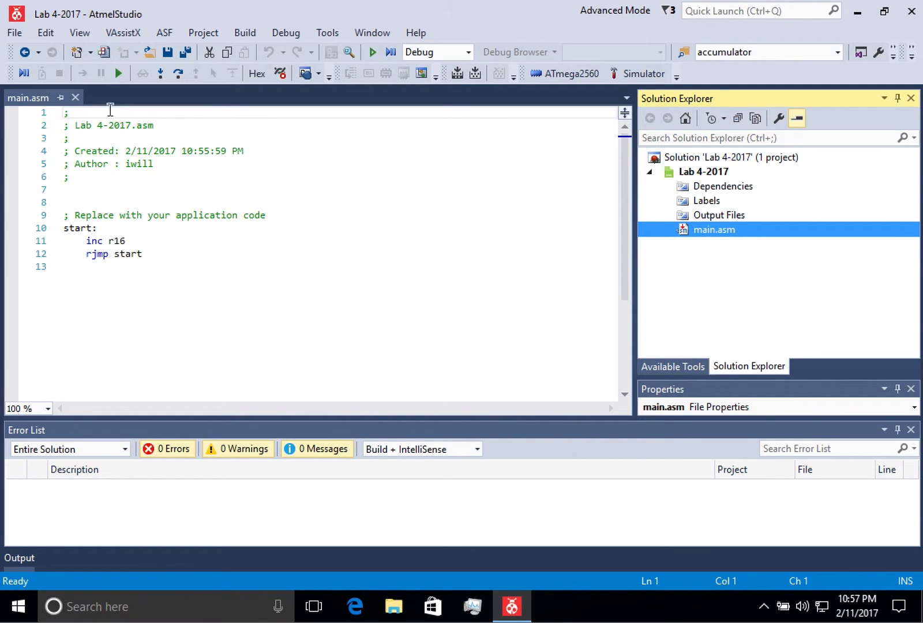
pyautogui.moveTo(132, 293)
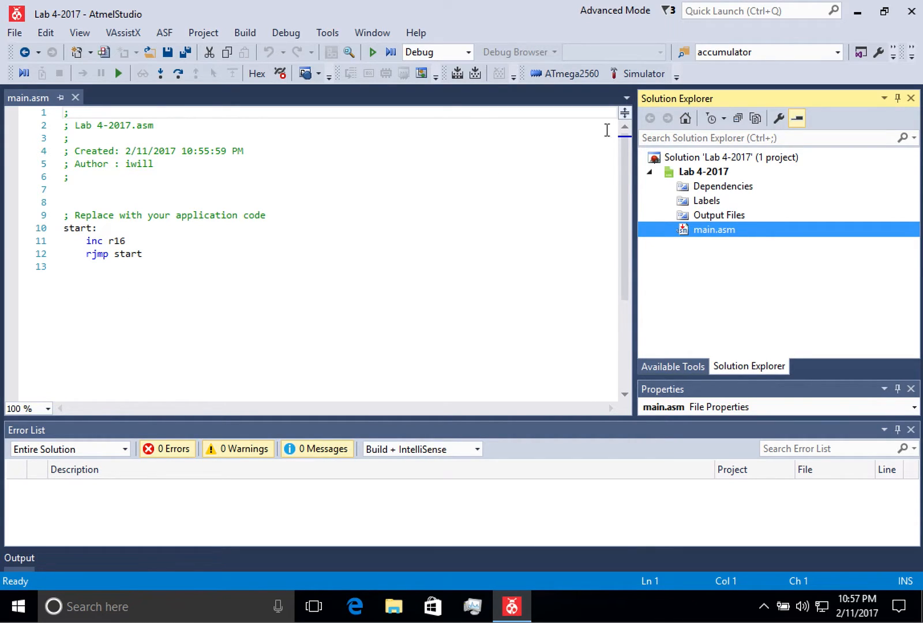
pyautogui.moveTo(118, 73)
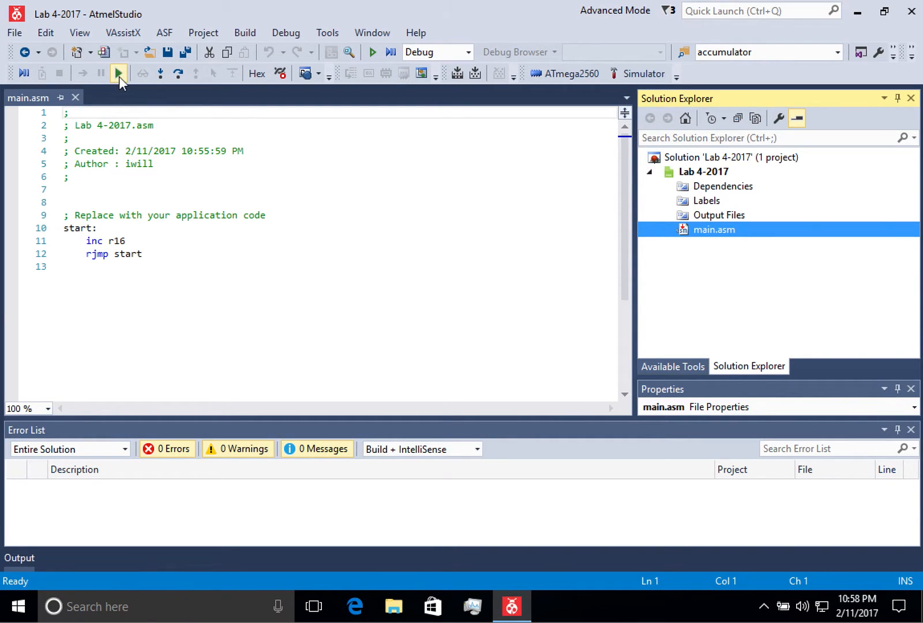
pyautogui.moveTo(119, 73)
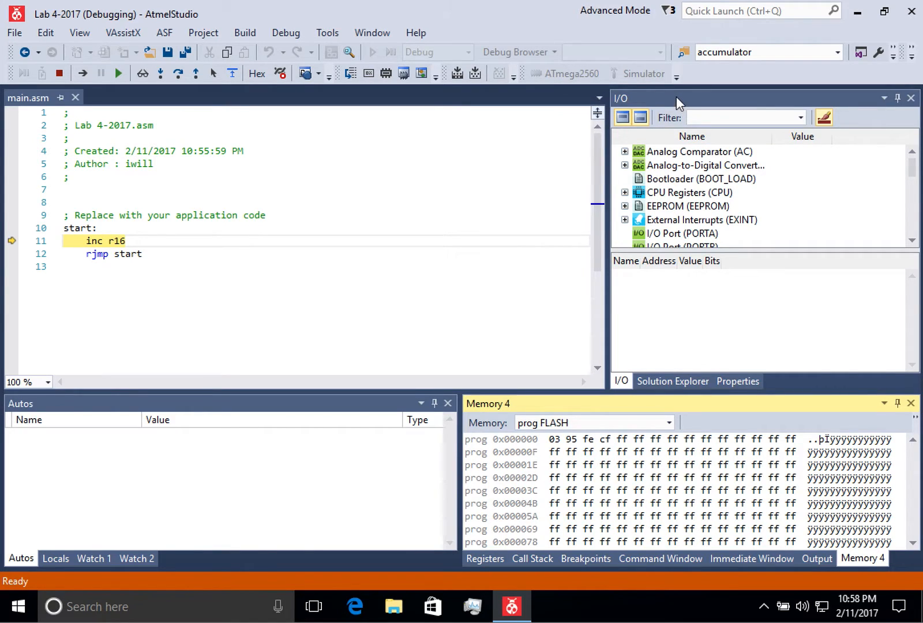
pyautogui.moveTo(660, 293)
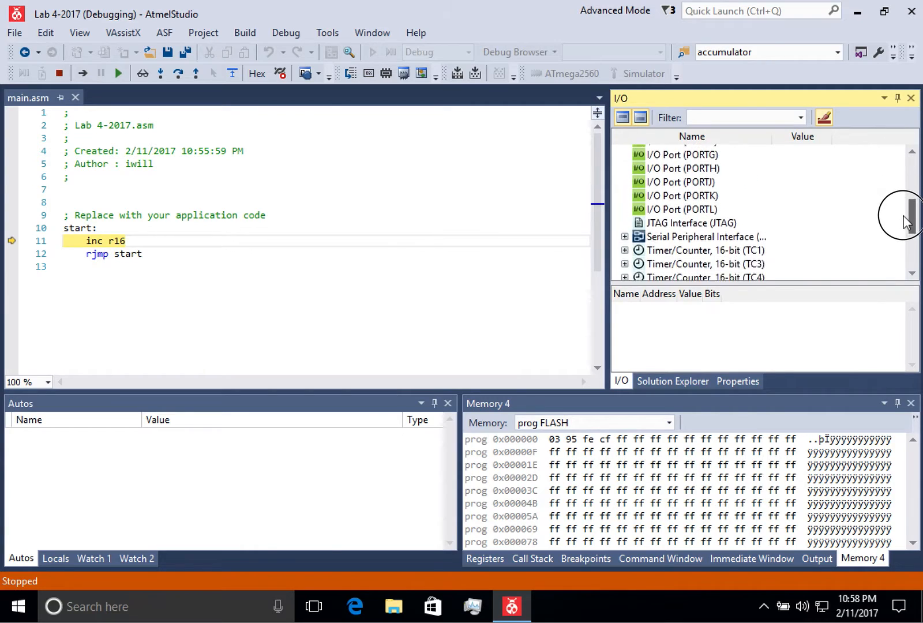
# - Show Port A's PINA, DDRA and PORTA registers in the I/O view, briefly checking Port D
pyautogui.click(683, 186)
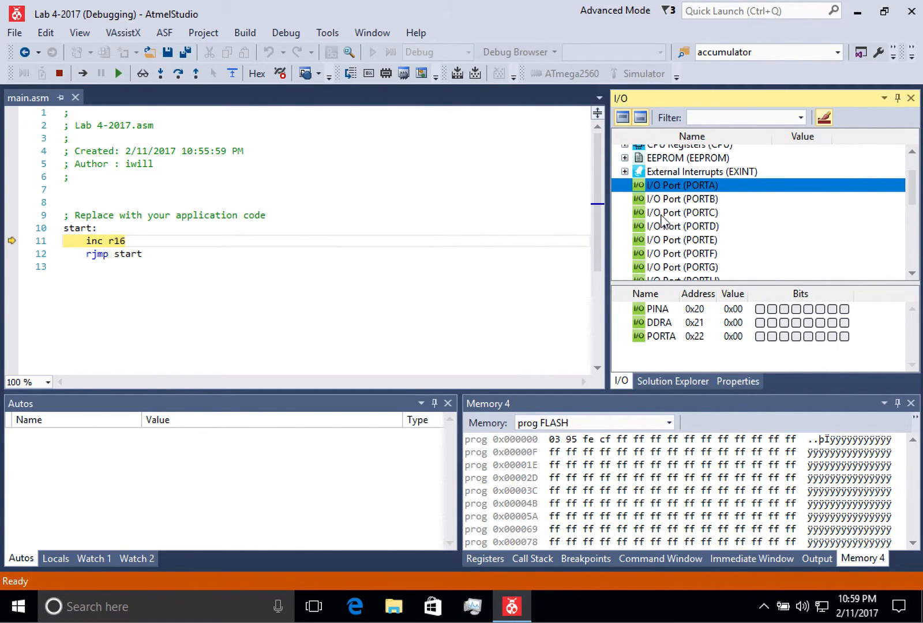
pyautogui.click(683, 226)
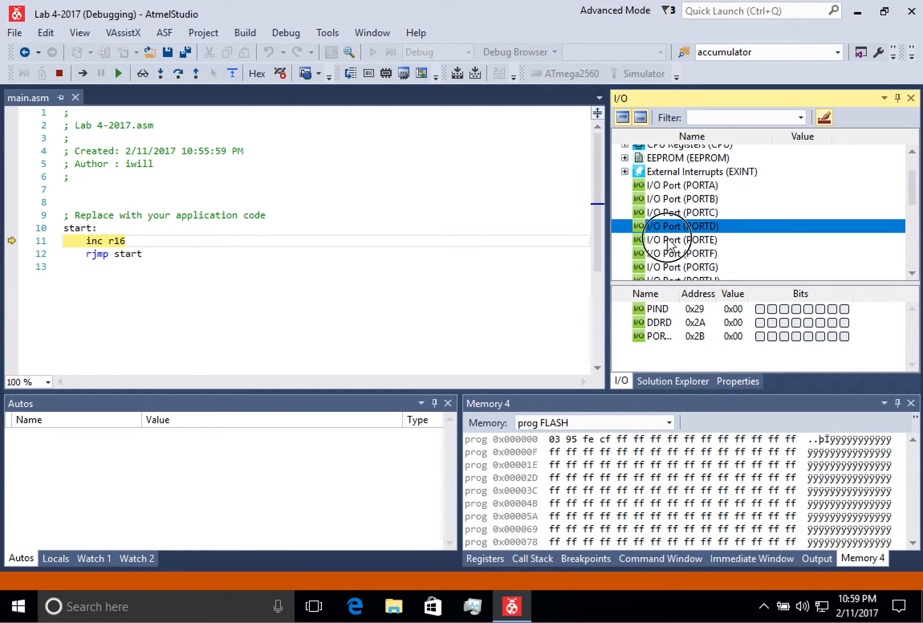
pyautogui.click(683, 185)
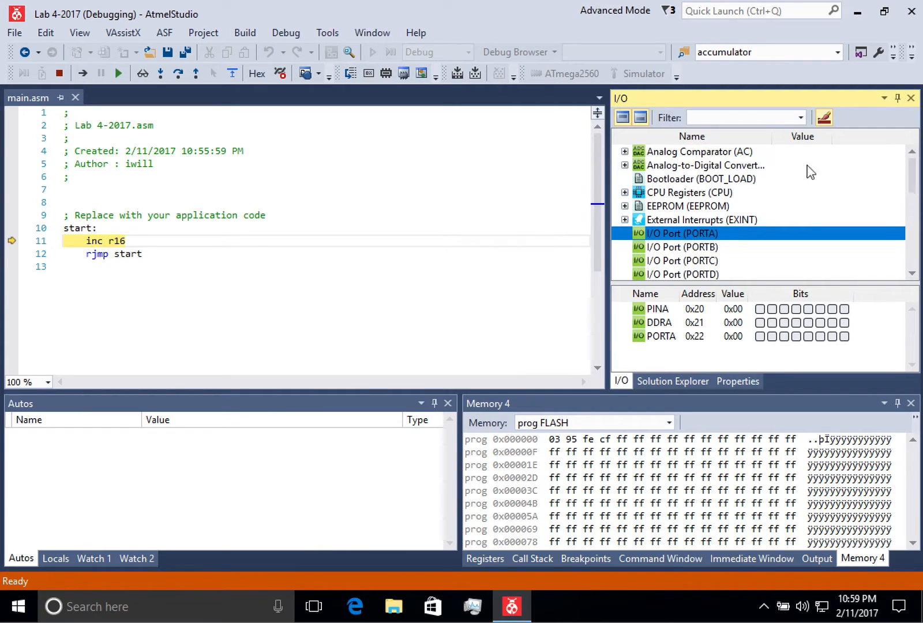
pyautogui.moveTo(680, 229)
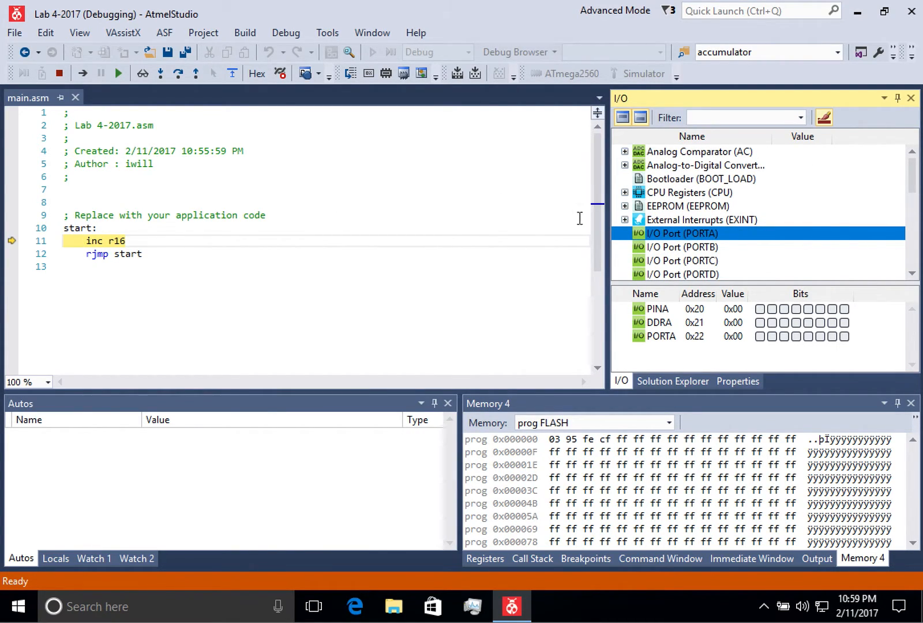
pyautogui.moveTo(716, 188)
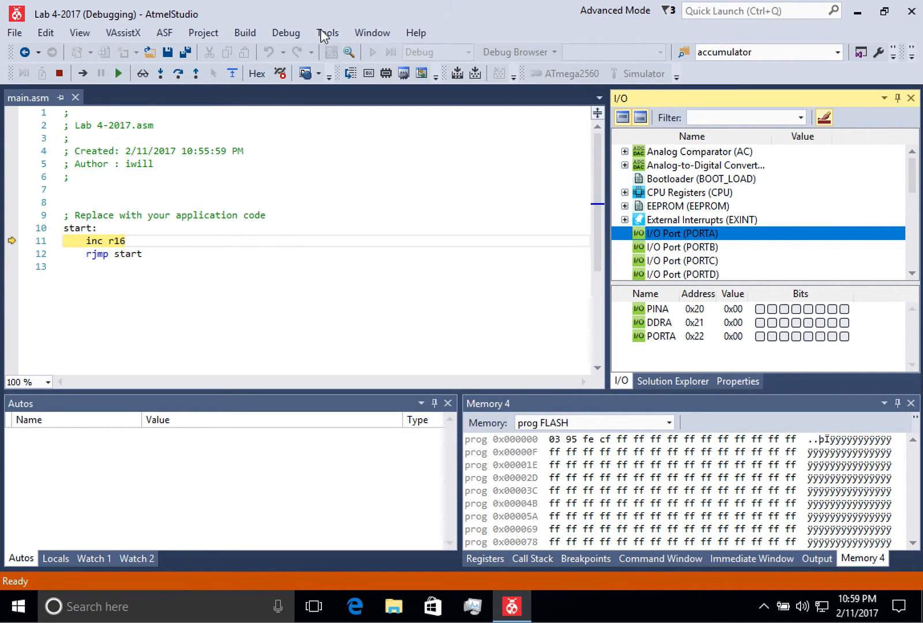
# - Open the debug windows list showing Processor Status and Registers
pyautogui.click(372, 32)
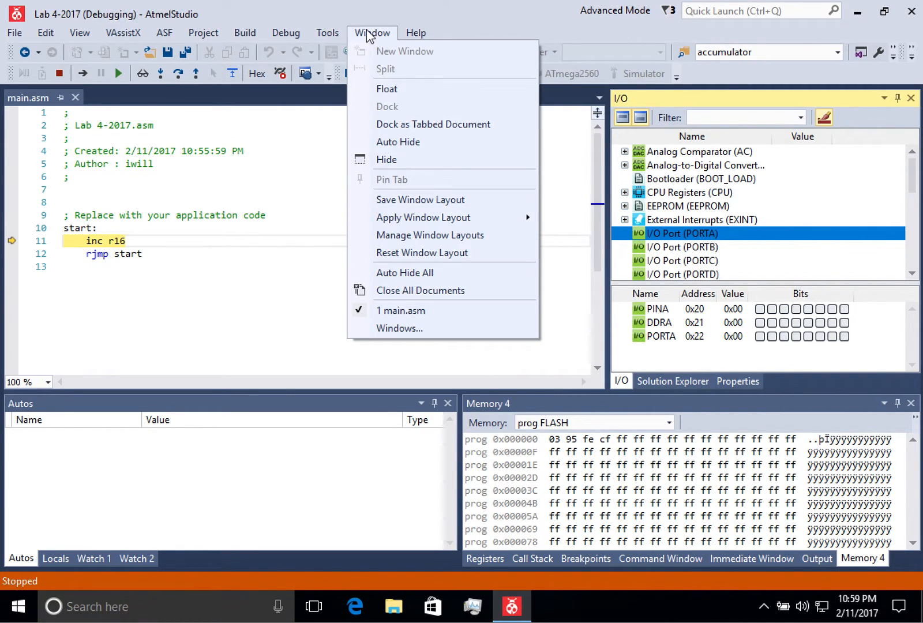
pyautogui.click(286, 32)
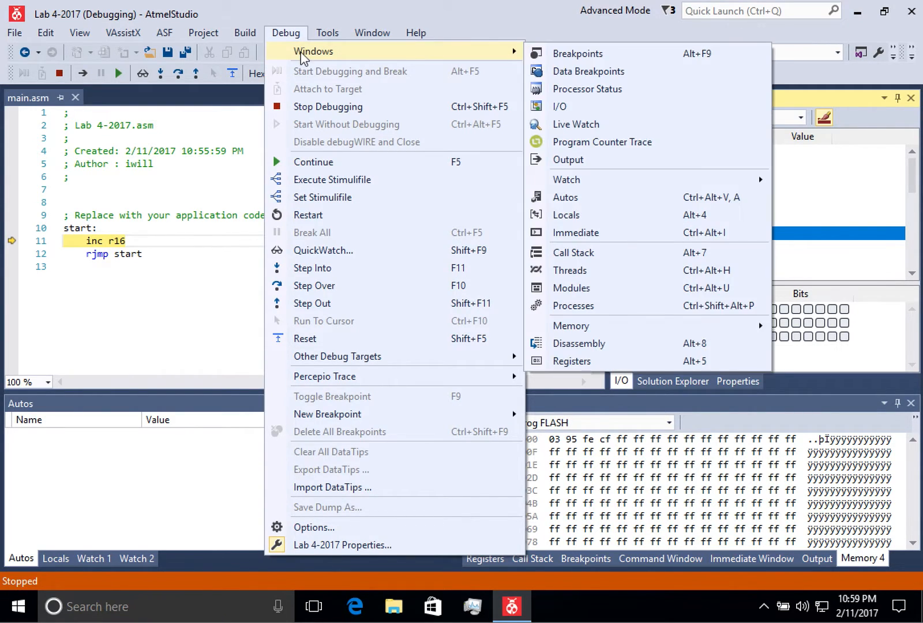
pyautogui.moveTo(593, 62)
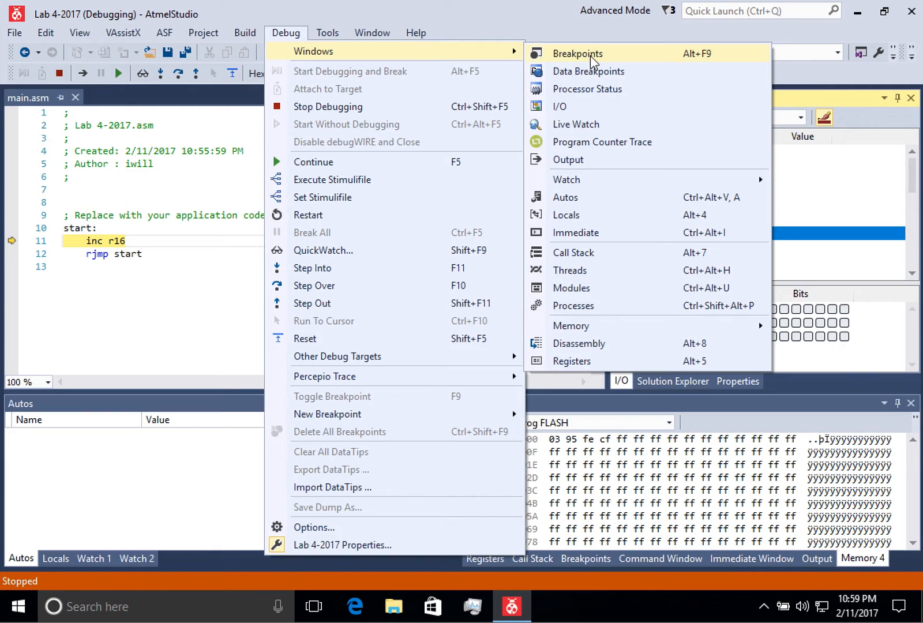
pyautogui.moveTo(602, 141)
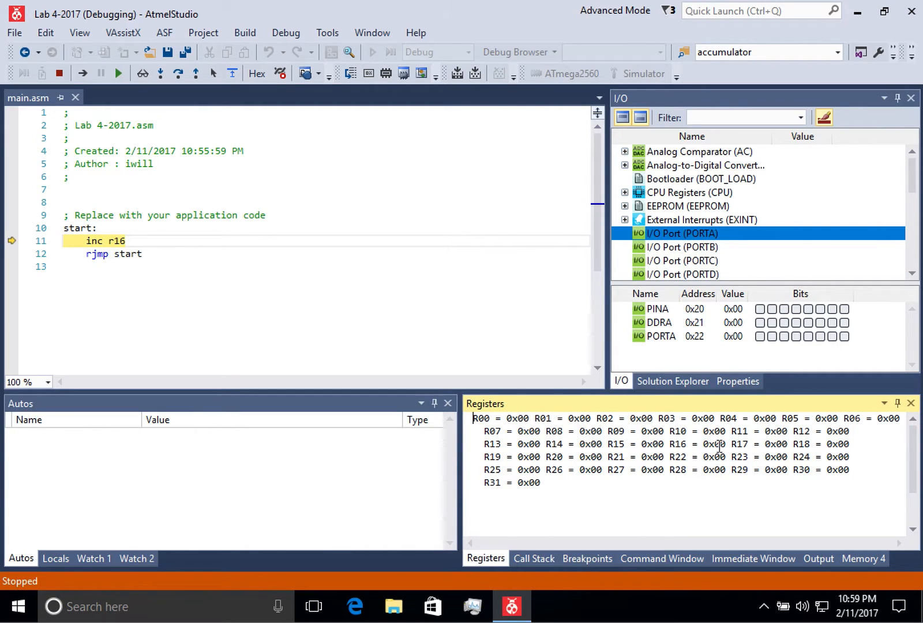
pyautogui.moveTo(634, 518)
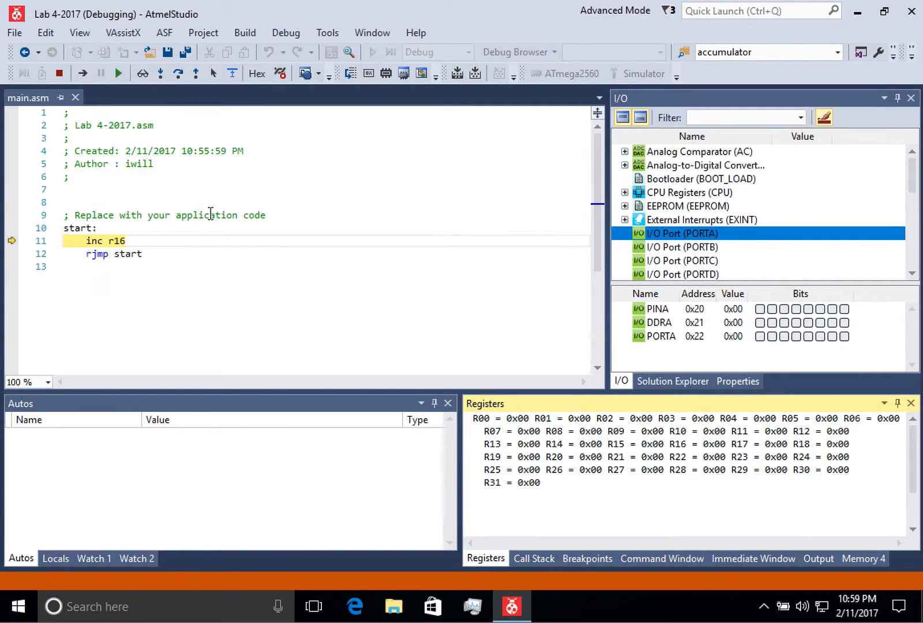
pyautogui.moveTo(161, 73)
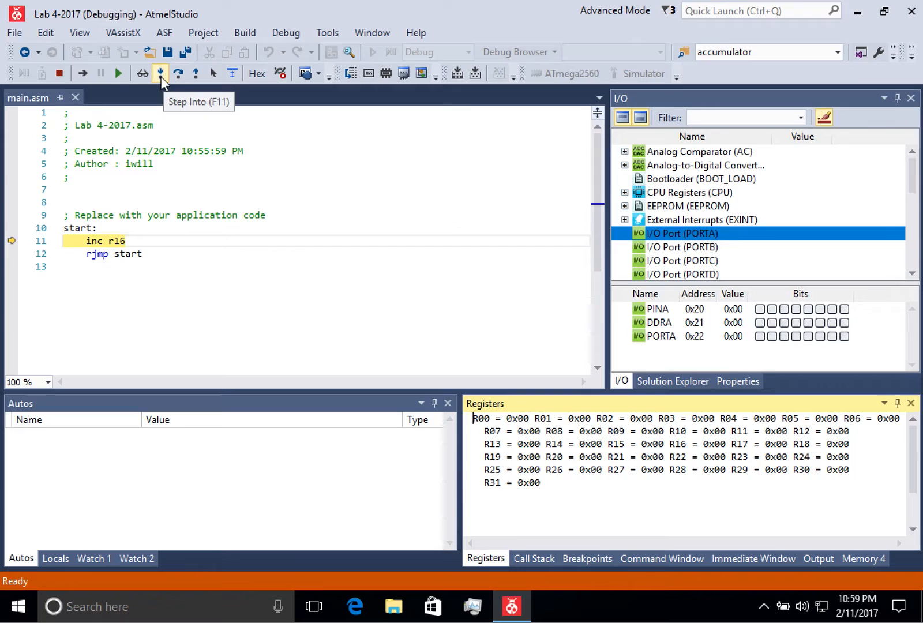
# - Step through inc r16 and rjmp start so R16 becomes 0x01
pyautogui.click(160, 73)
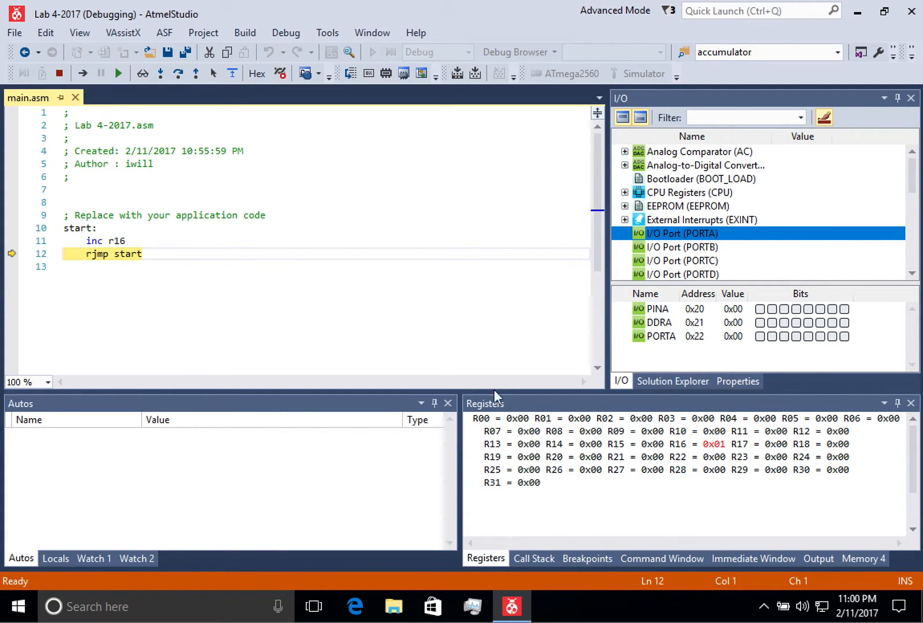
pyautogui.click(160, 74)
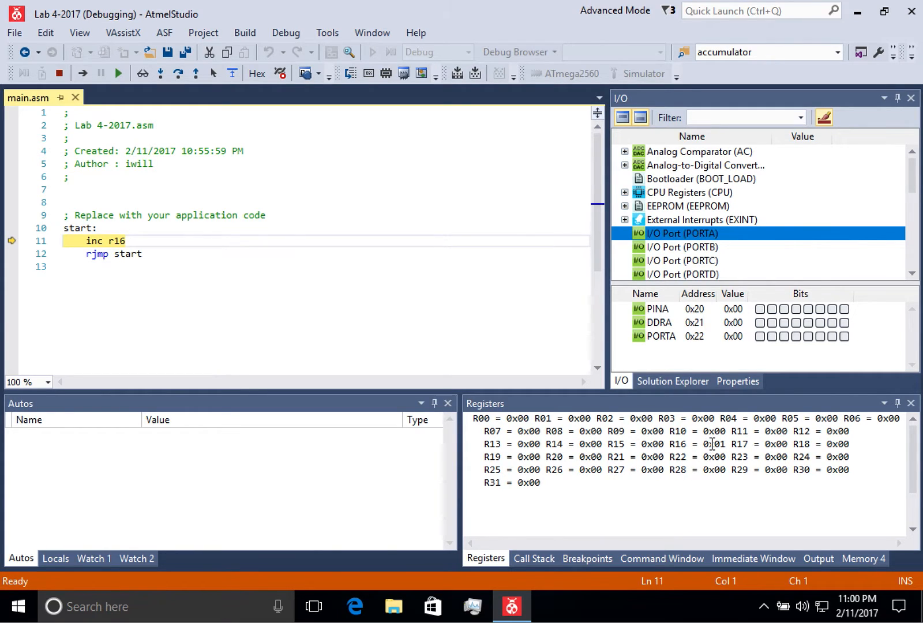
# - Step the loop eight more times until R16 reaches 0x08 at rjmp start
pyautogui.click(143, 73)
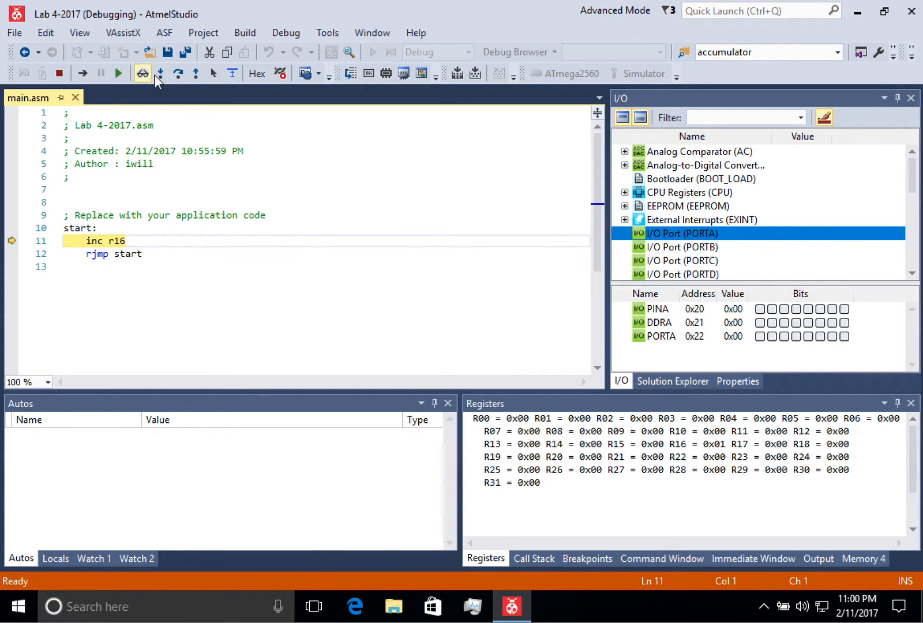
pyautogui.click(161, 73)
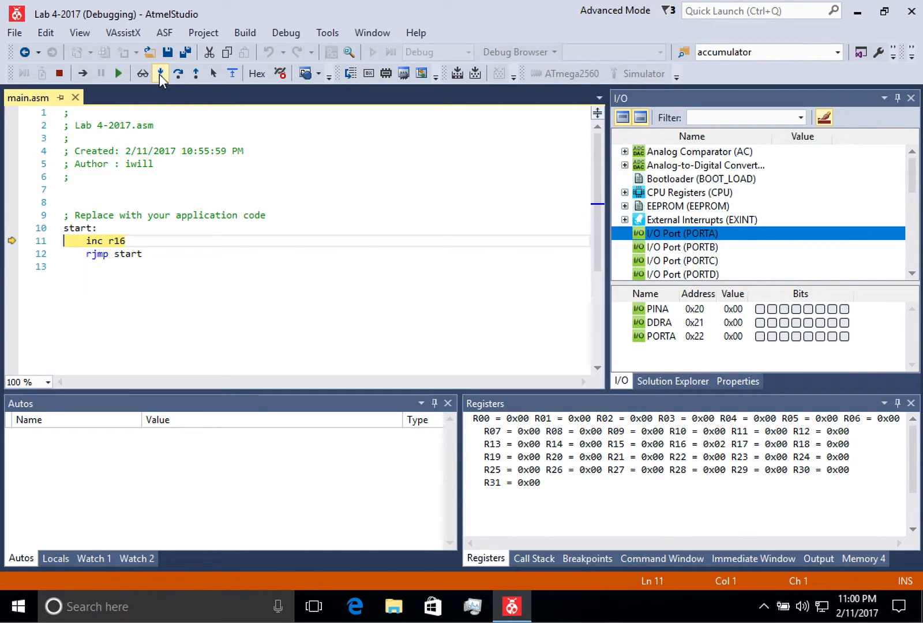
pyautogui.click(161, 73)
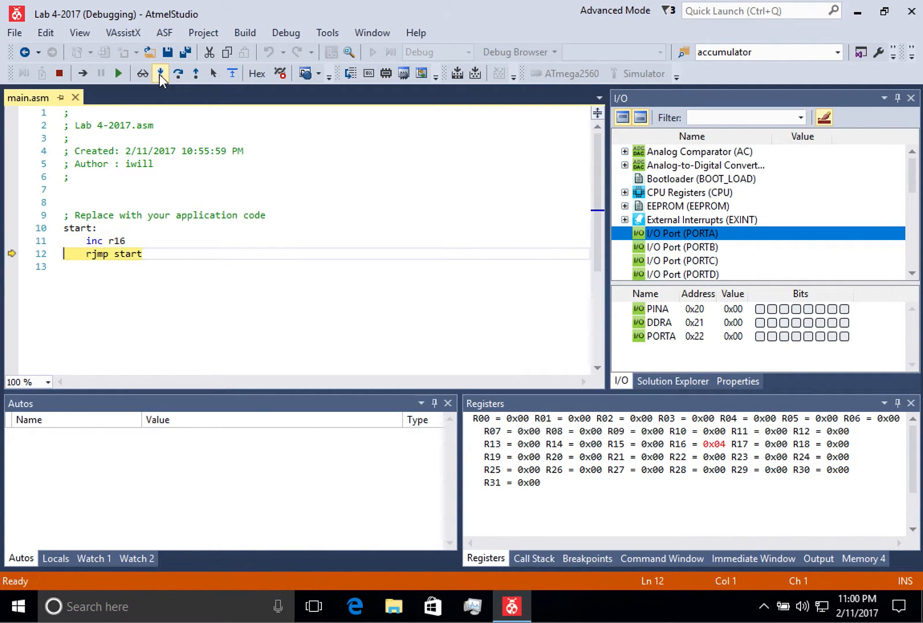
pyautogui.click(161, 74)
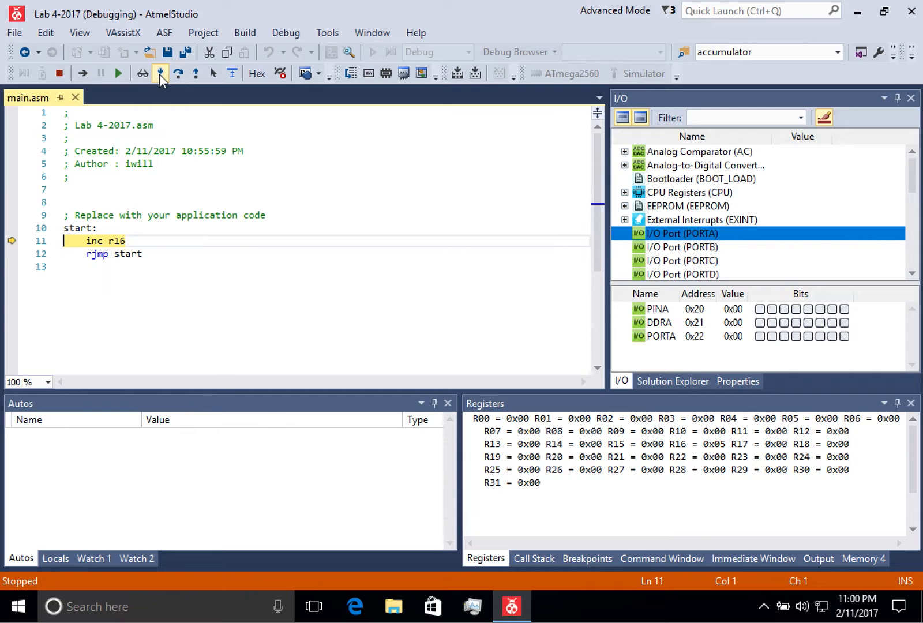
pyautogui.click(160, 73)
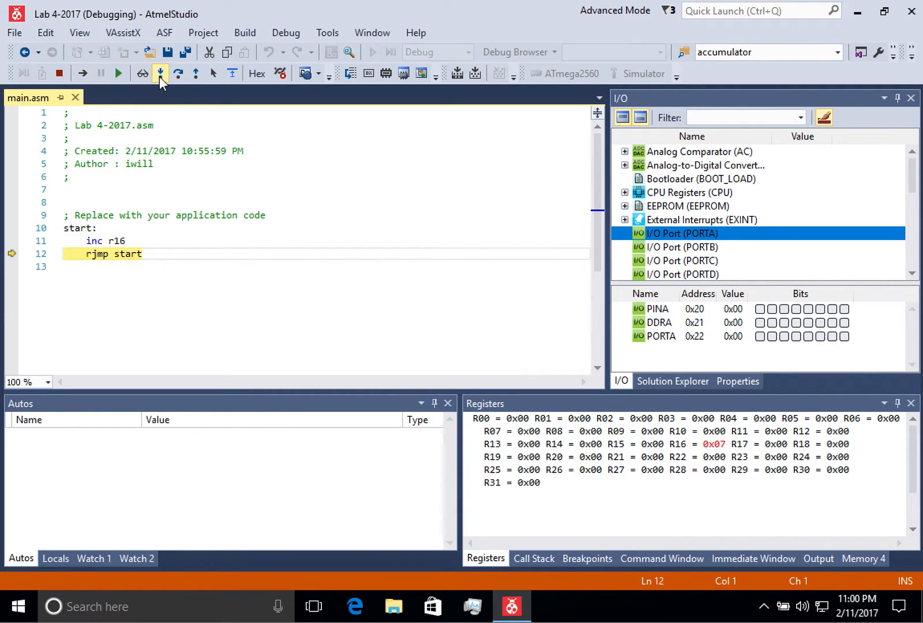
pyautogui.click(160, 74)
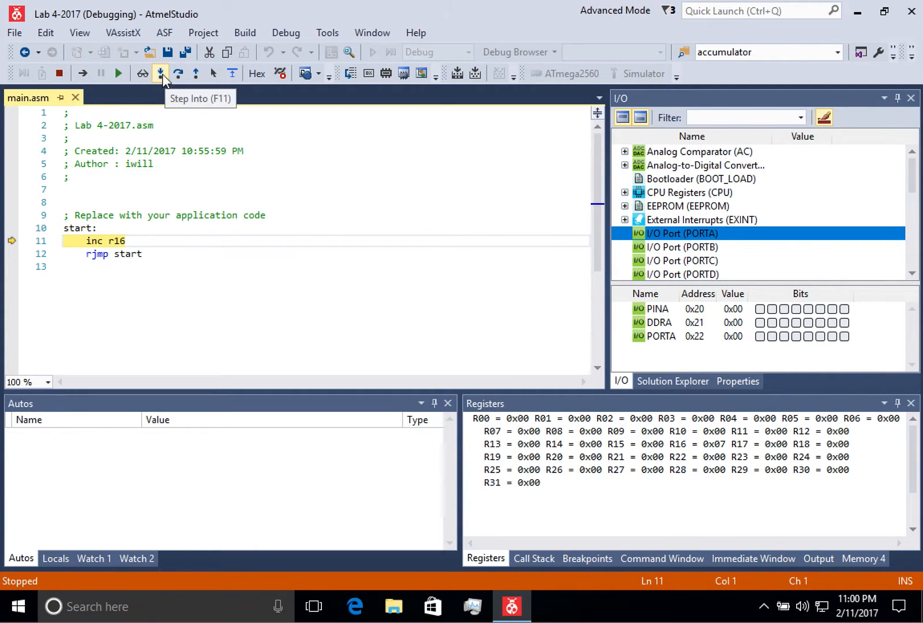
pyautogui.click(160, 74)
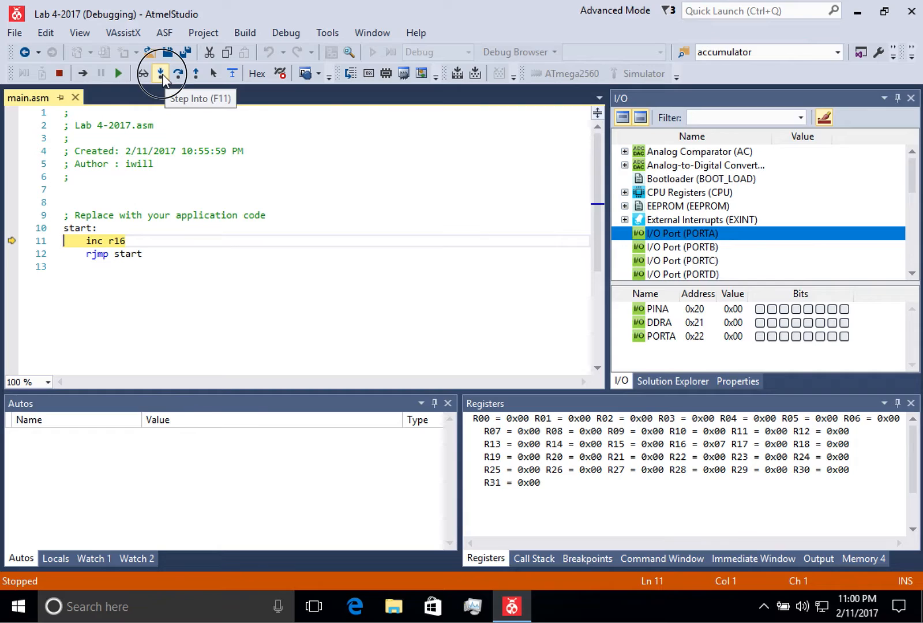
pyautogui.click(161, 74)
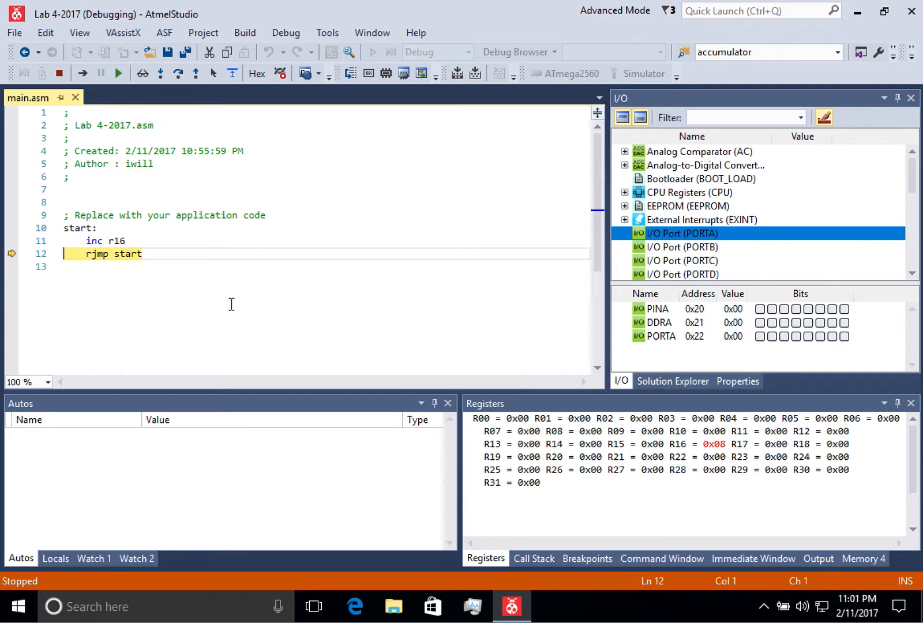
pyautogui.moveTo(376, 315)
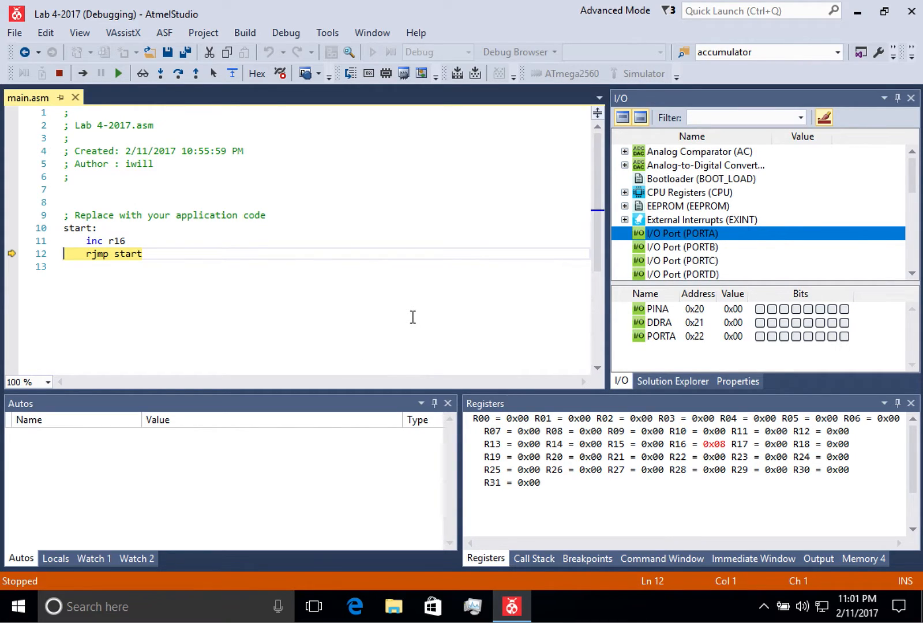
pyautogui.moveTo(341, 186)
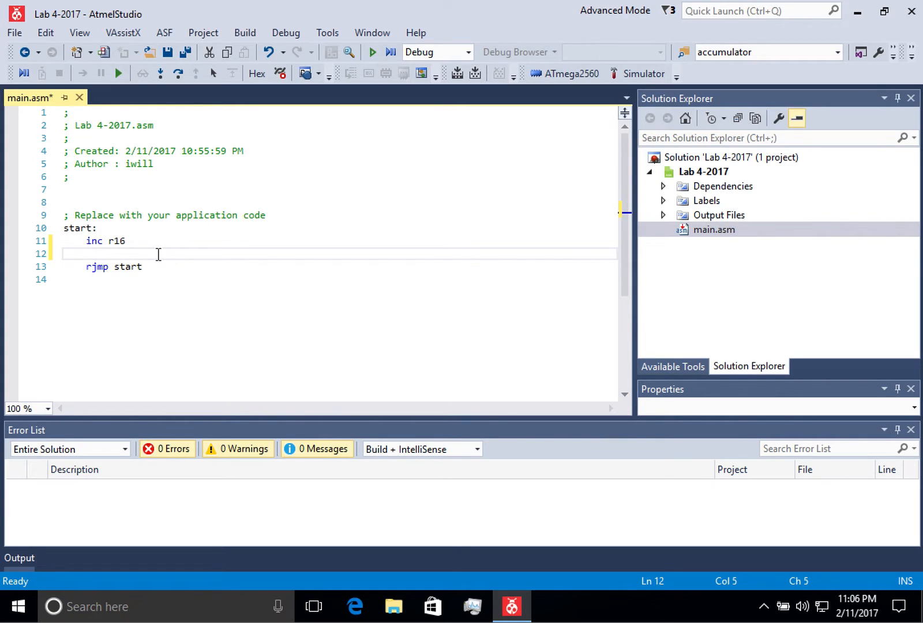
# - Type 'inc 0x14' on a new line between inc r16 and rjmp start
pyautogui.write('inc')
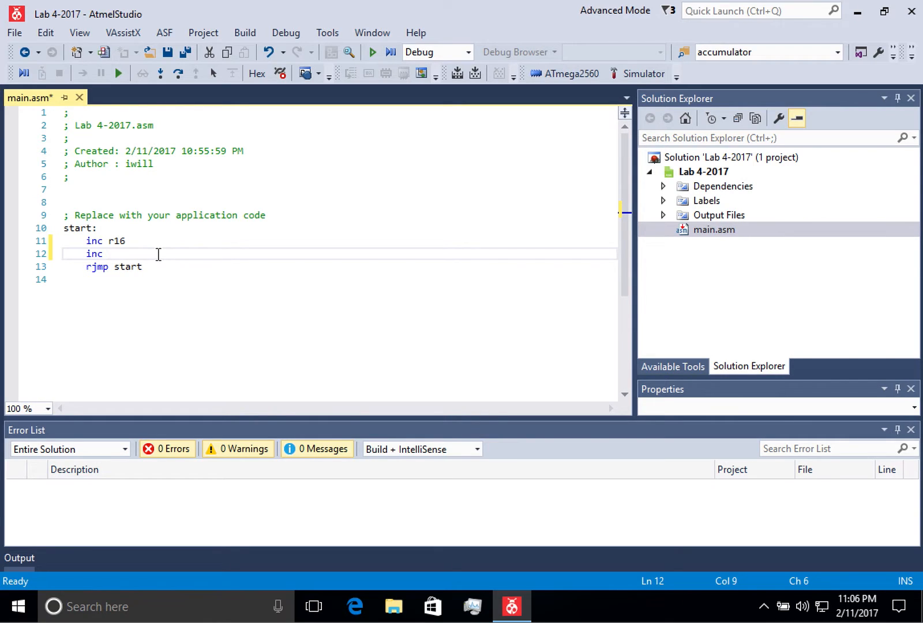
pyautogui.write('0x')
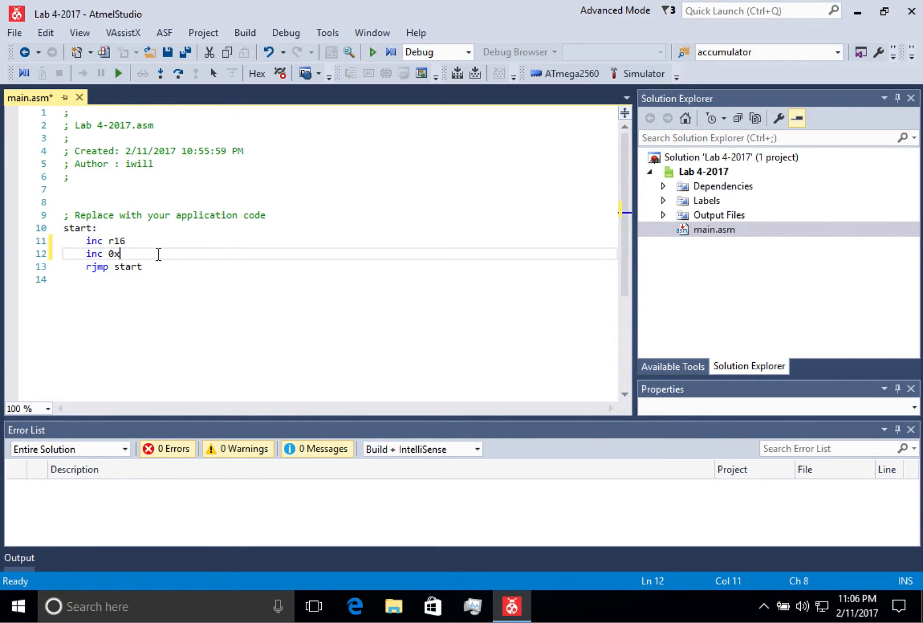
pyautogui.write('14')
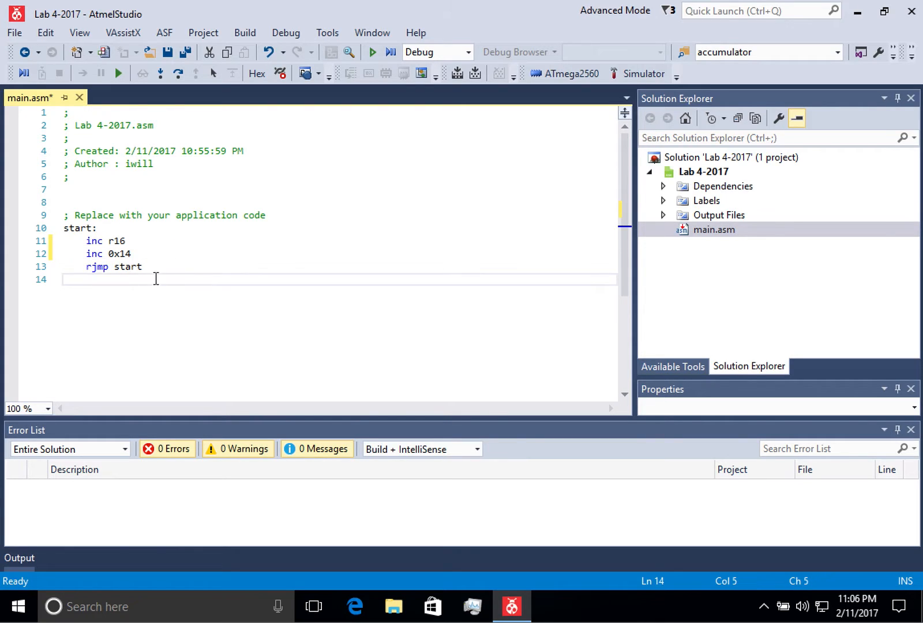
pyautogui.moveTo(118, 94)
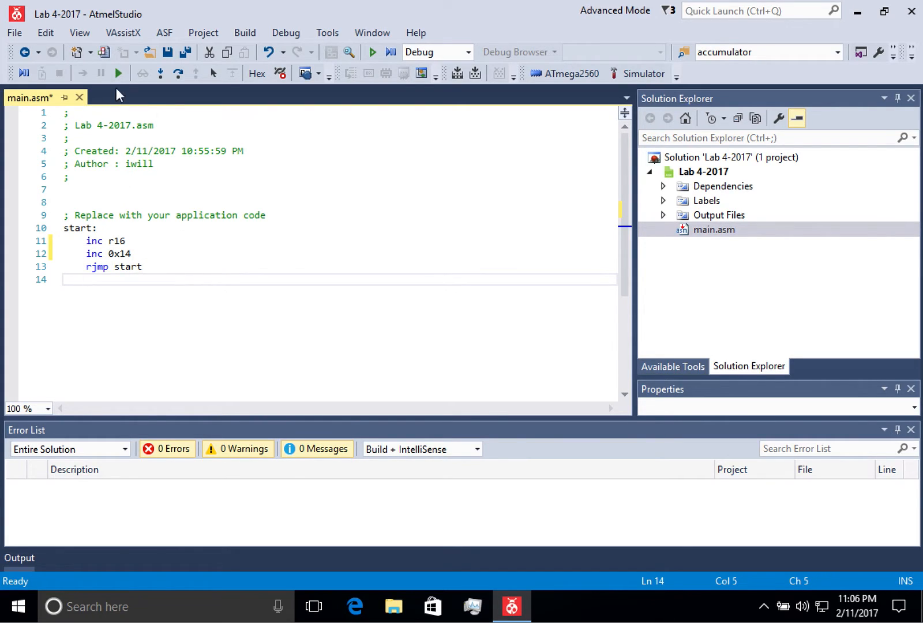
# - Build the solution and inspect the Invalid register error reported at line 12 (inc 0x14)
pyautogui.click(244, 32)
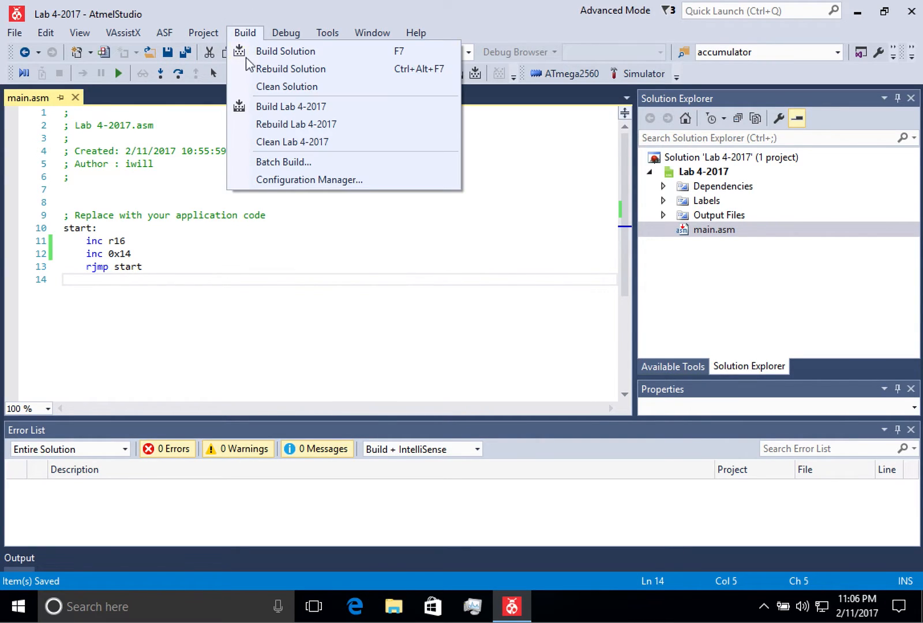
pyautogui.click(285, 51)
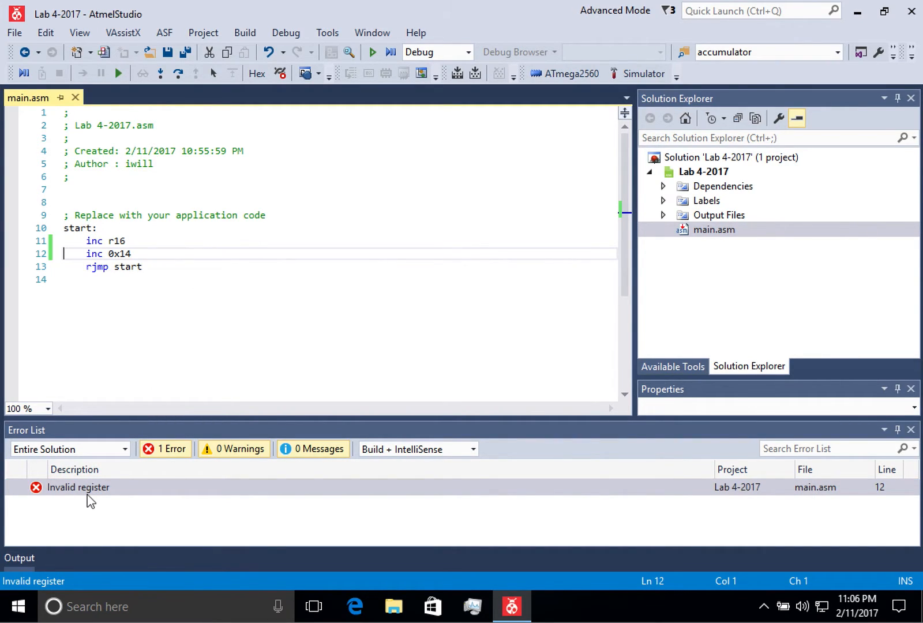
pyautogui.moveTo(93, 509)
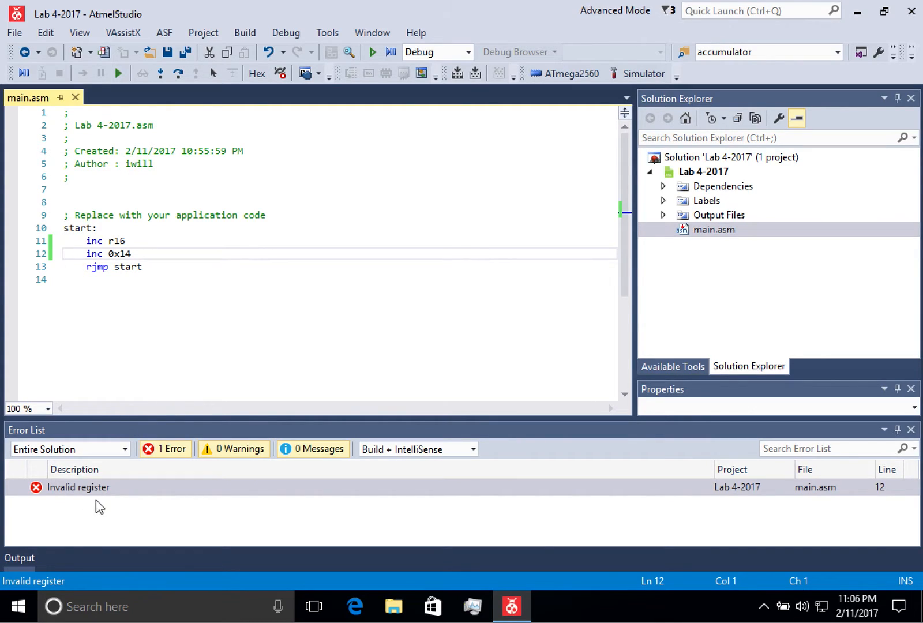
pyautogui.moveTo(156, 265)
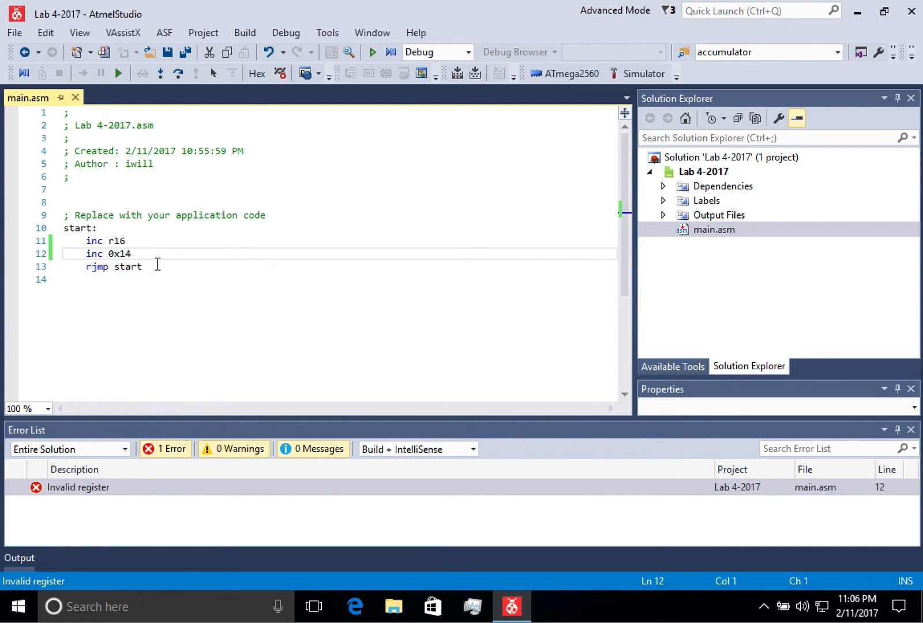
pyautogui.click(134, 254)
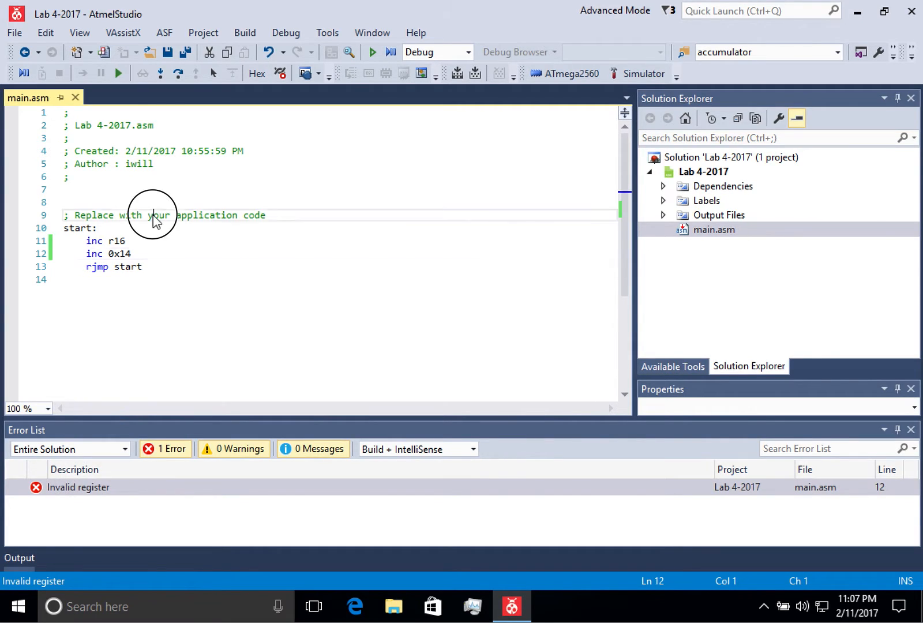
pyautogui.click(77, 487)
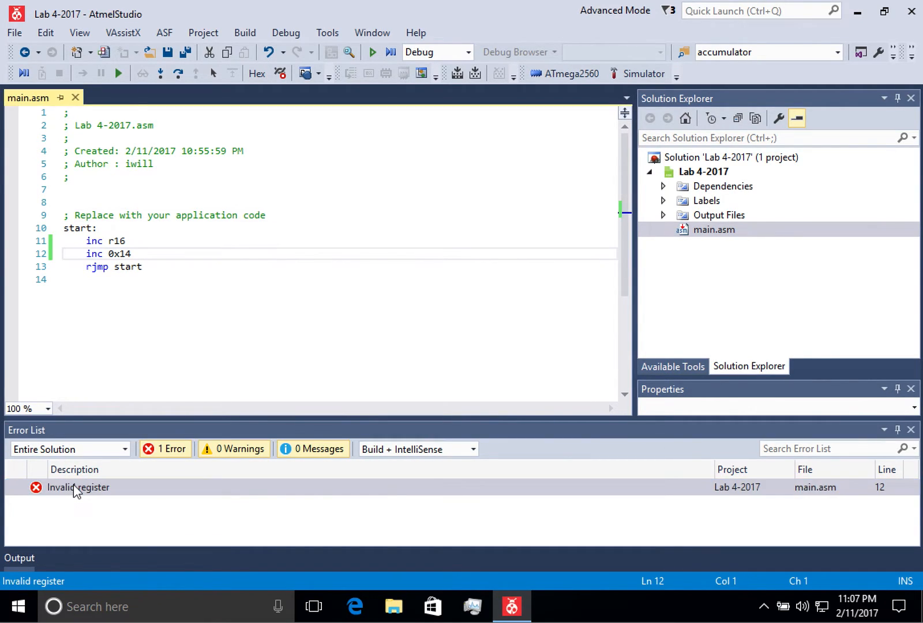
pyautogui.click(157, 253)
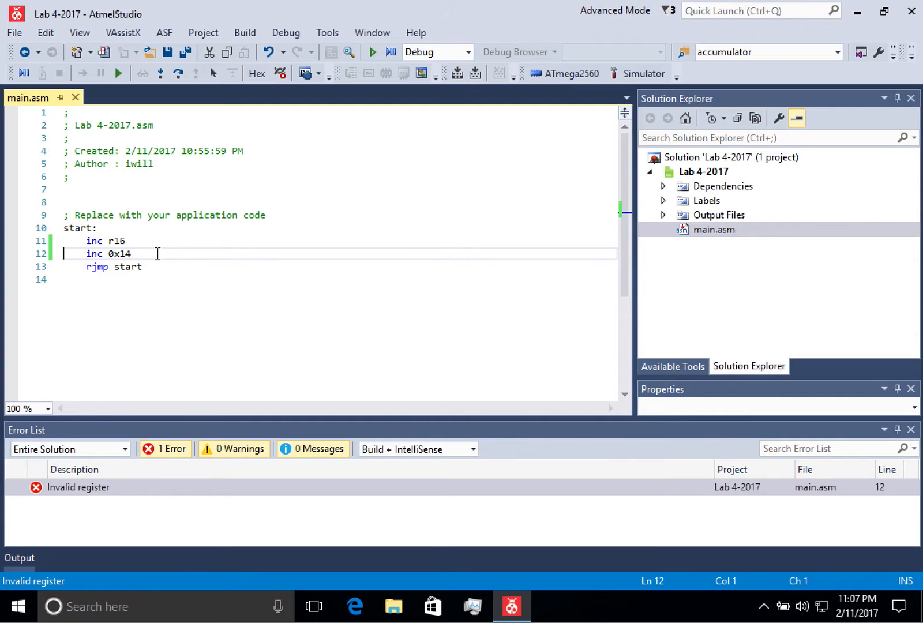
pyautogui.doubleClick(118, 254)
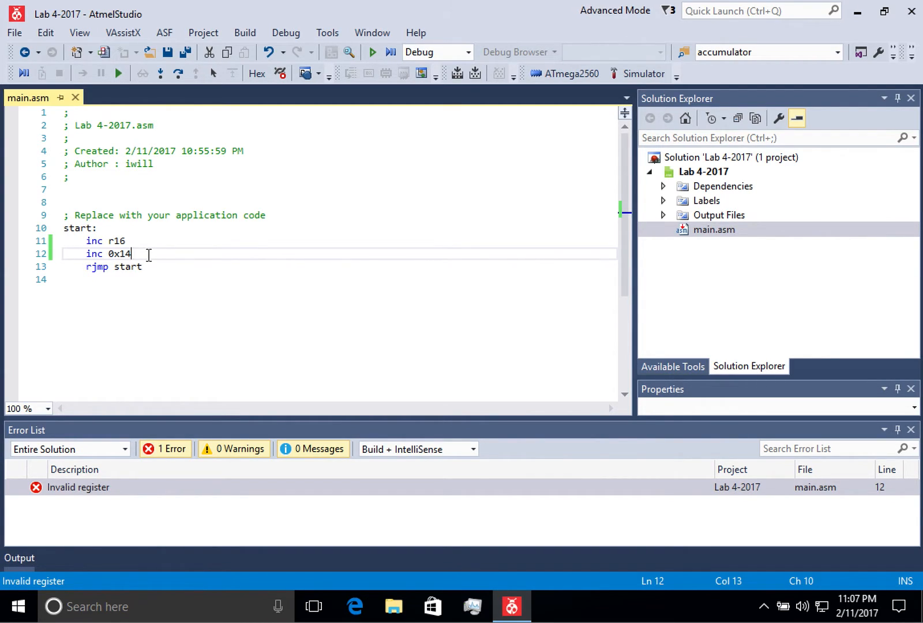
# - Replace 0x14 with r17 on line 12 so it reads 'inc r17'
pyautogui.press('Backspace')
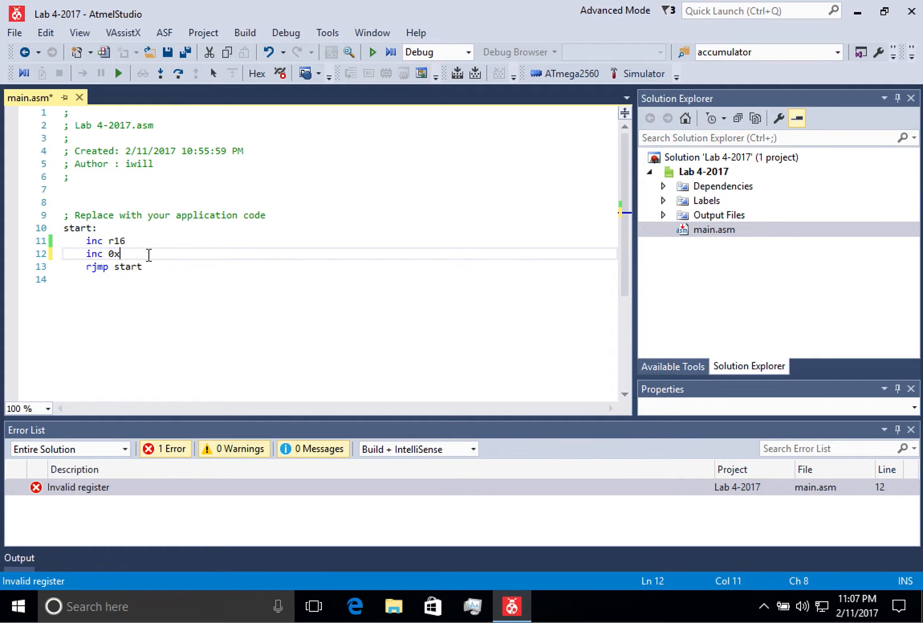
pyautogui.press('Backspace')
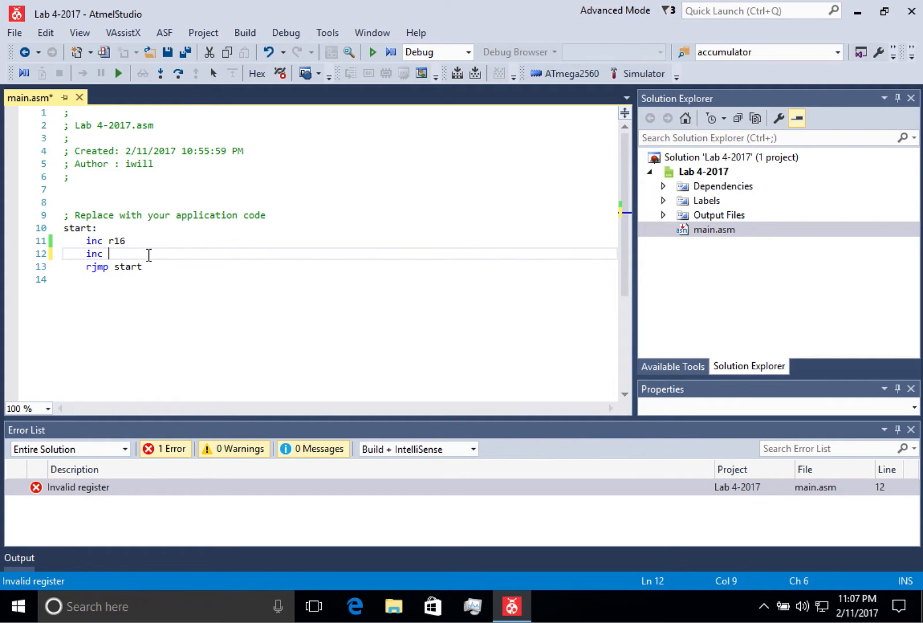
pyautogui.write('r')
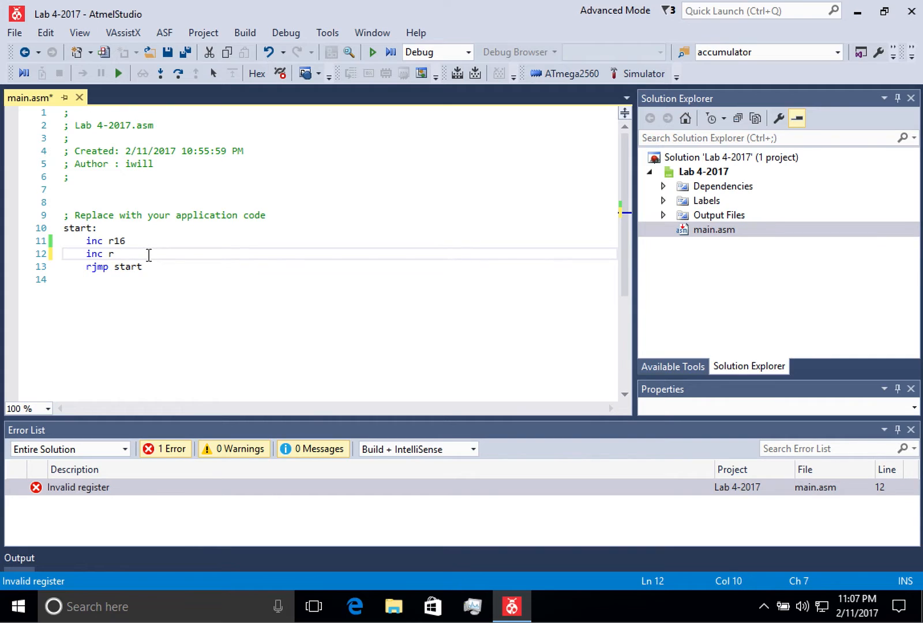
pyautogui.write('17')
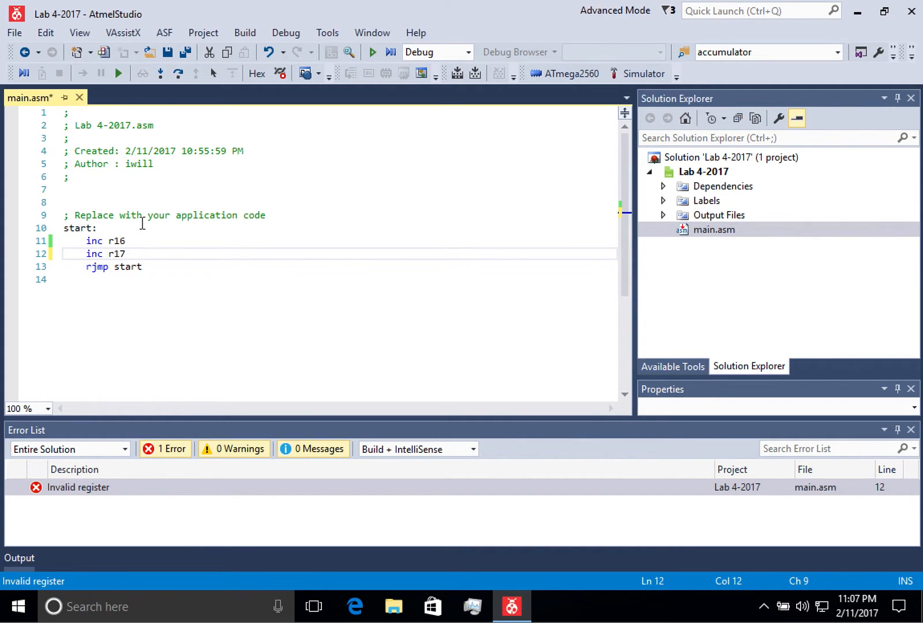
pyautogui.click(244, 32)
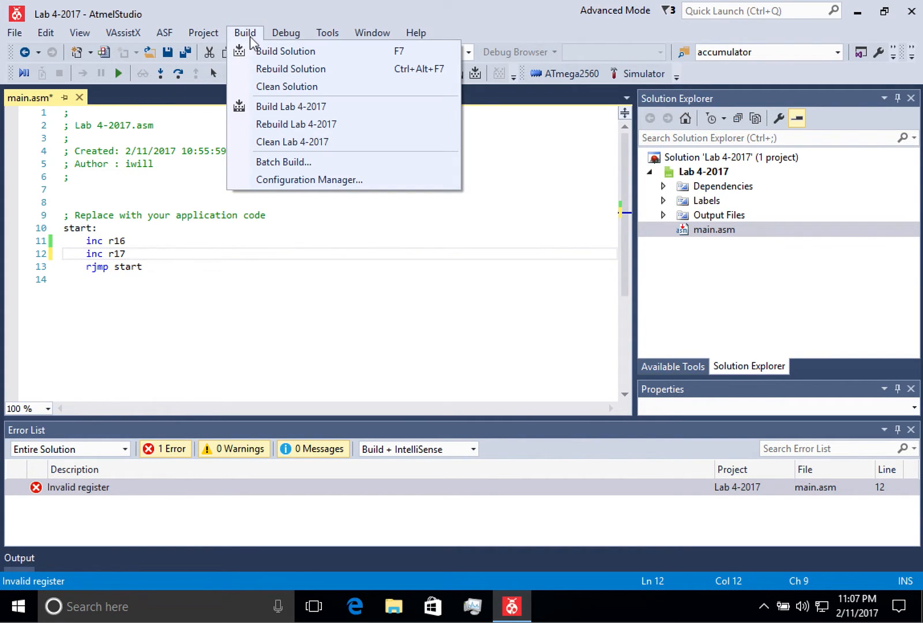
# - Rebuild the solution with the corrected register and get 0 errors
pyautogui.click(286, 51)
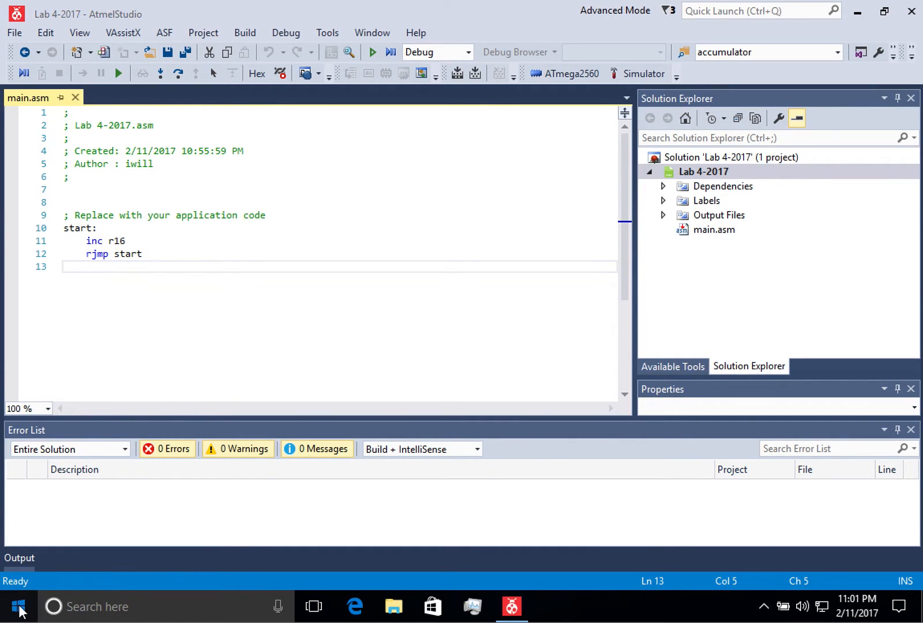
pyautogui.click(18, 606)
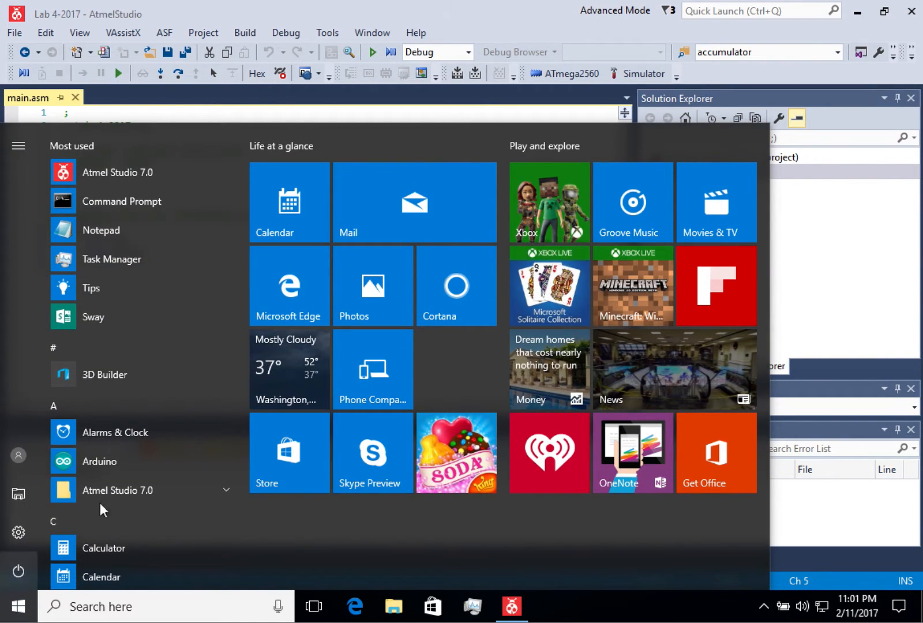
pyautogui.moveTo(136, 461)
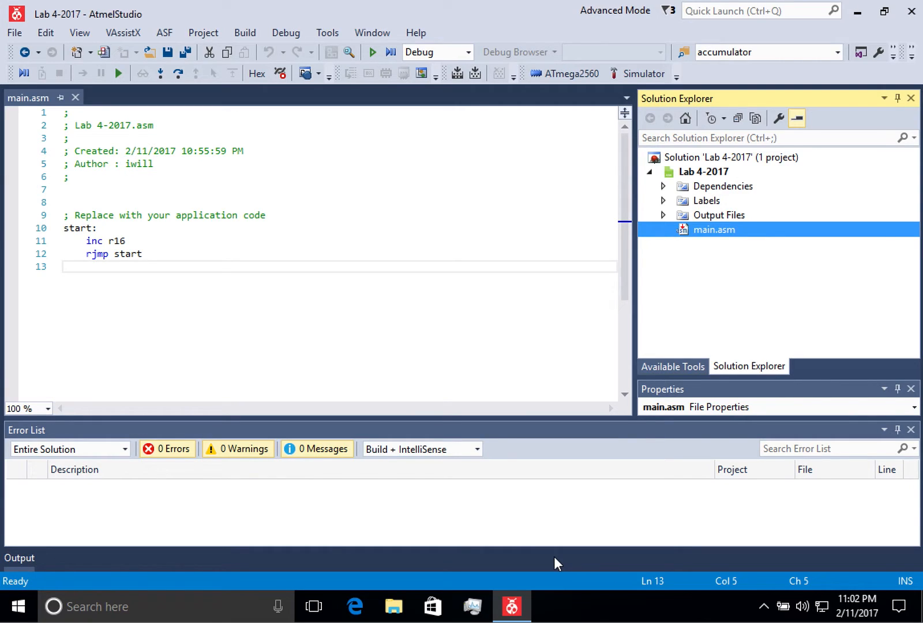
pyautogui.moveTo(508, 24)
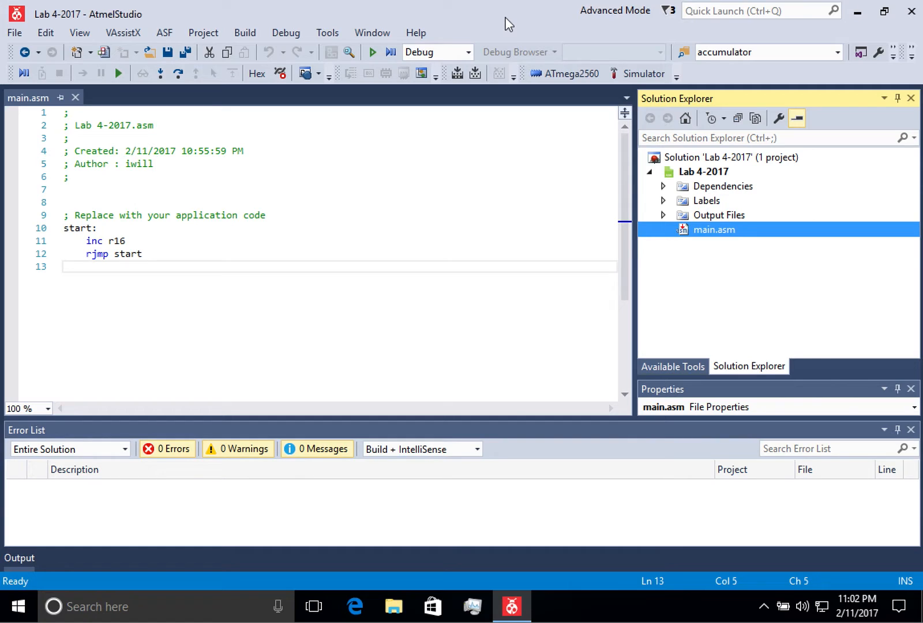
# - Open the External Tools settings and select the existing 'arduino usb' tool entry
pyautogui.click(327, 32)
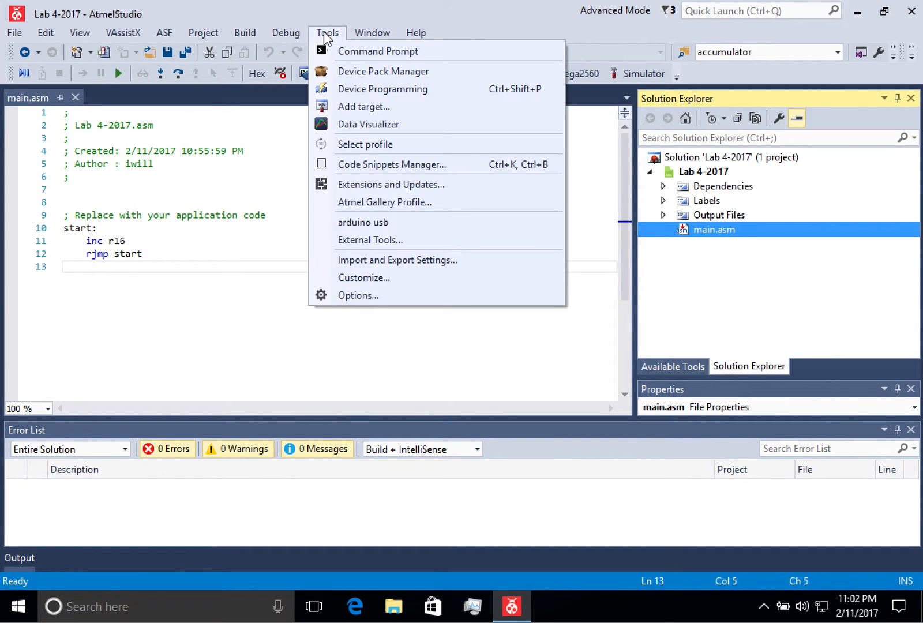
pyautogui.moveTo(327, 44)
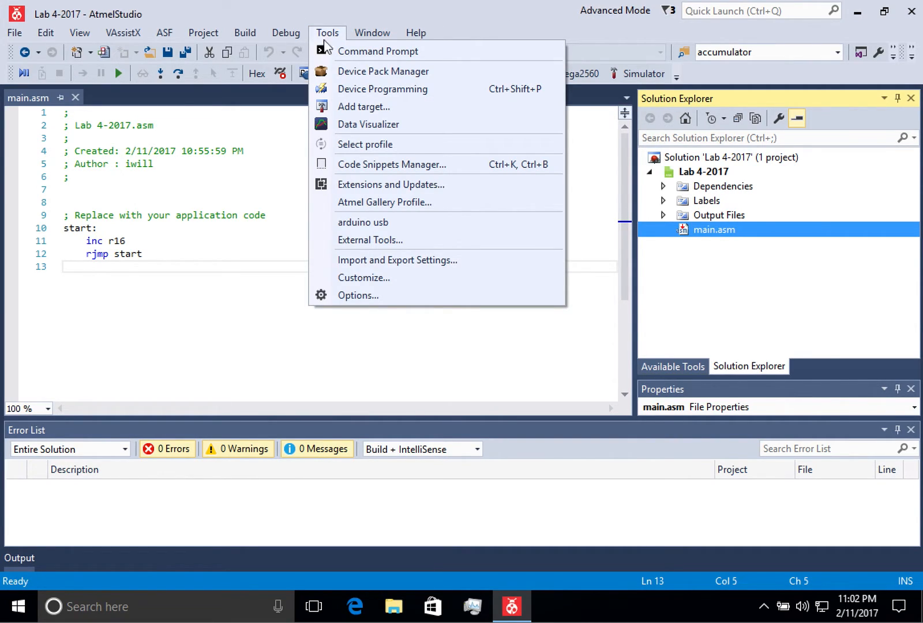
pyautogui.click(370, 240)
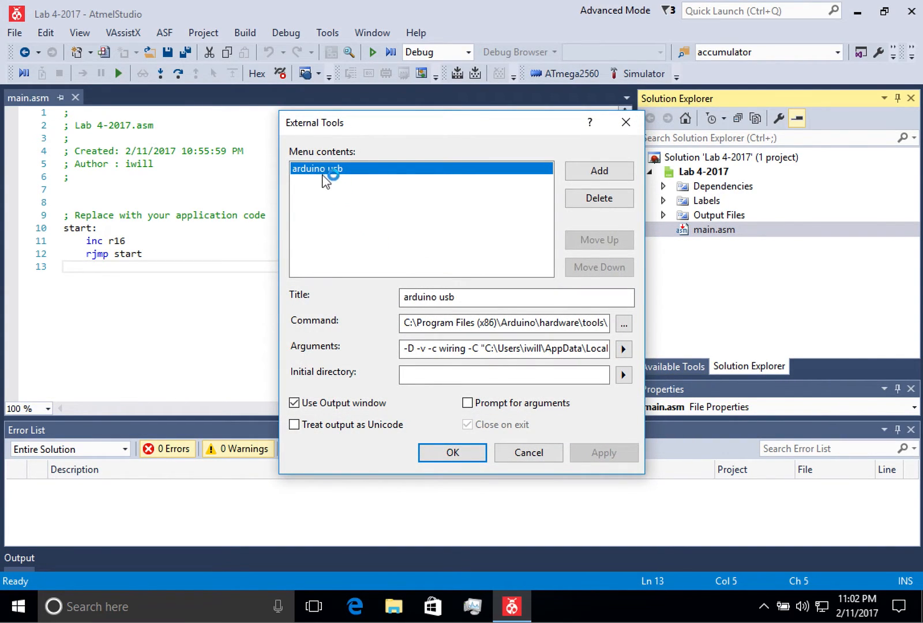
pyautogui.click(598, 171)
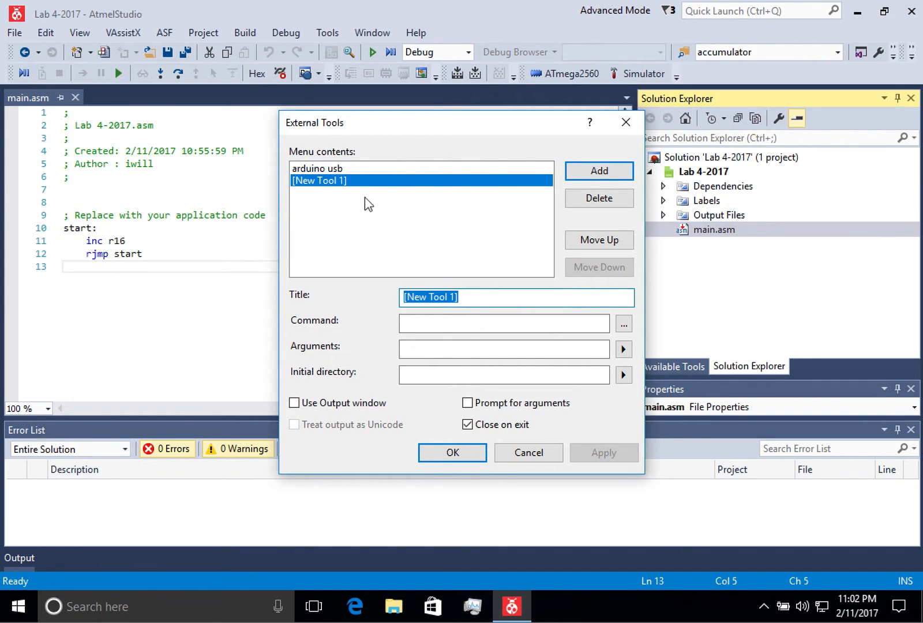
pyautogui.click(317, 169)
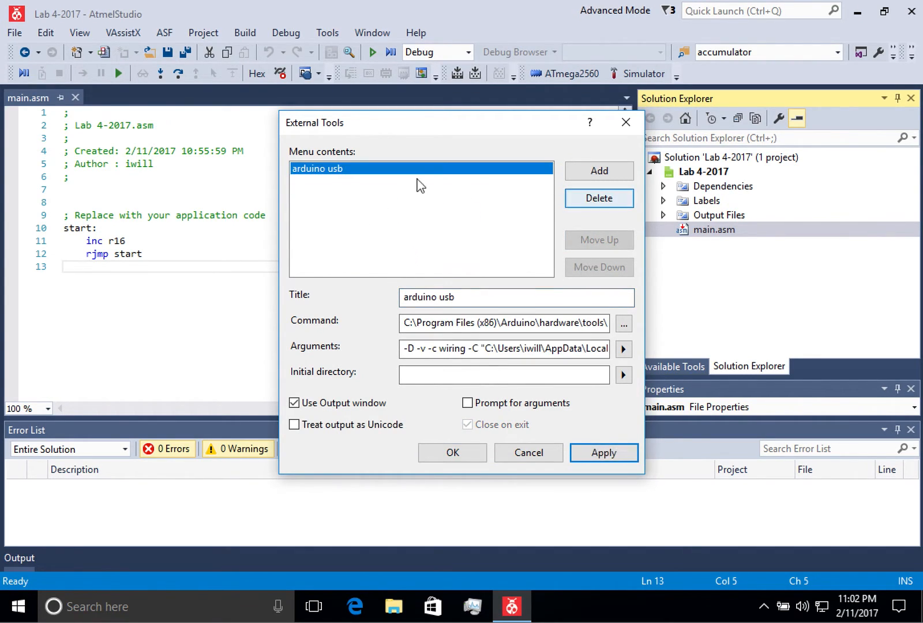
pyautogui.moveTo(368, 320)
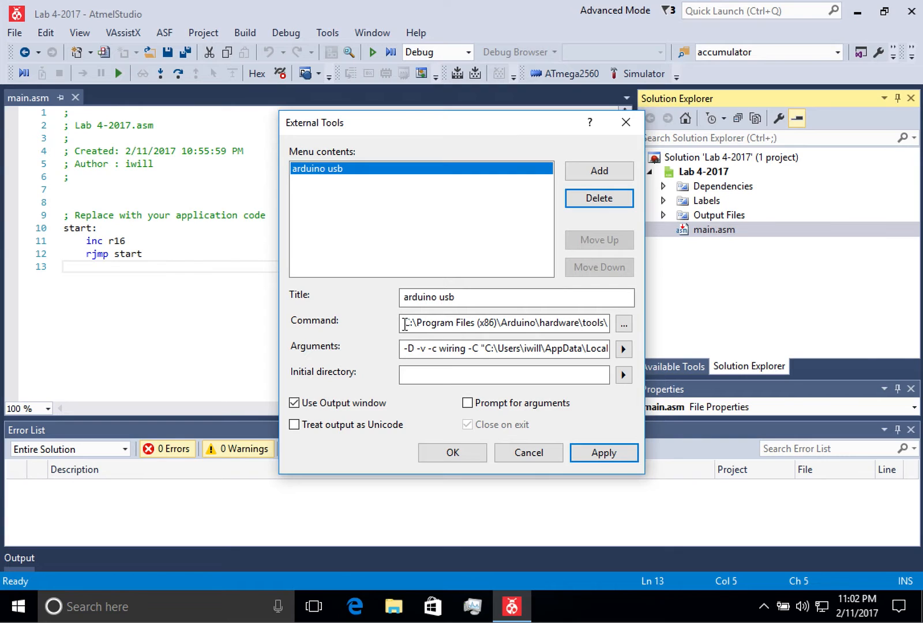
pyautogui.click(408, 324)
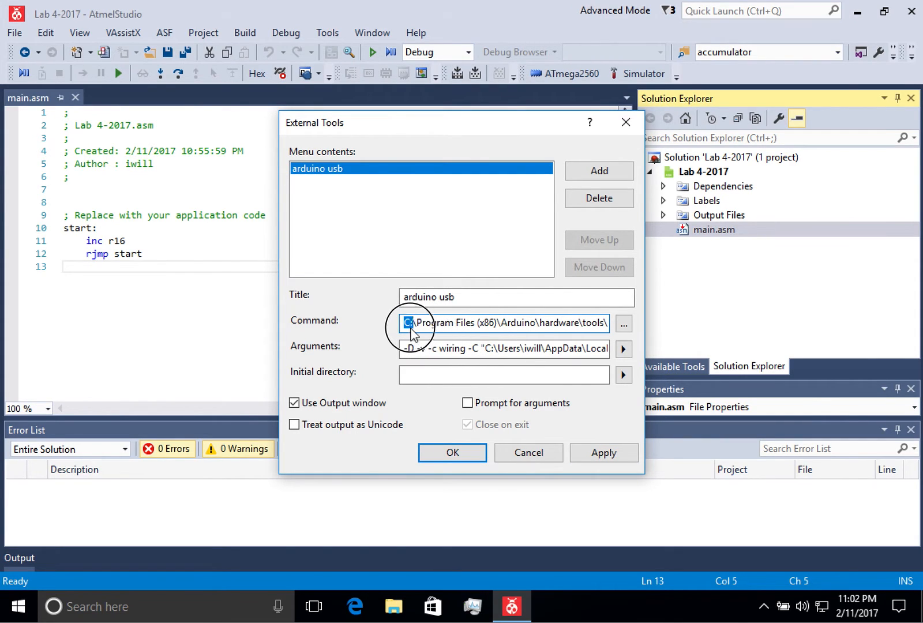
pyautogui.click(407, 323)
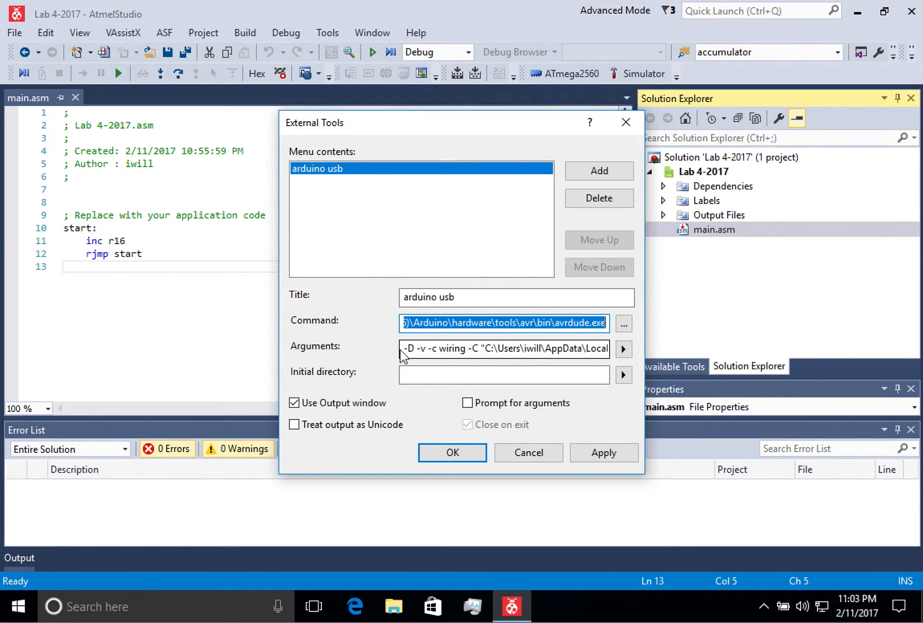
pyautogui.click(500, 348)
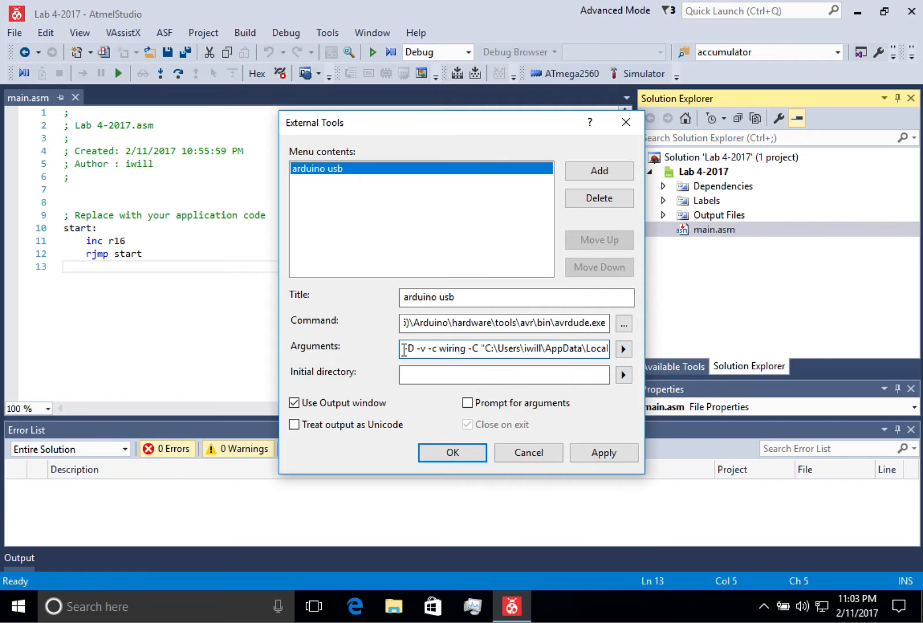
pyautogui.tripleClick(503, 348)
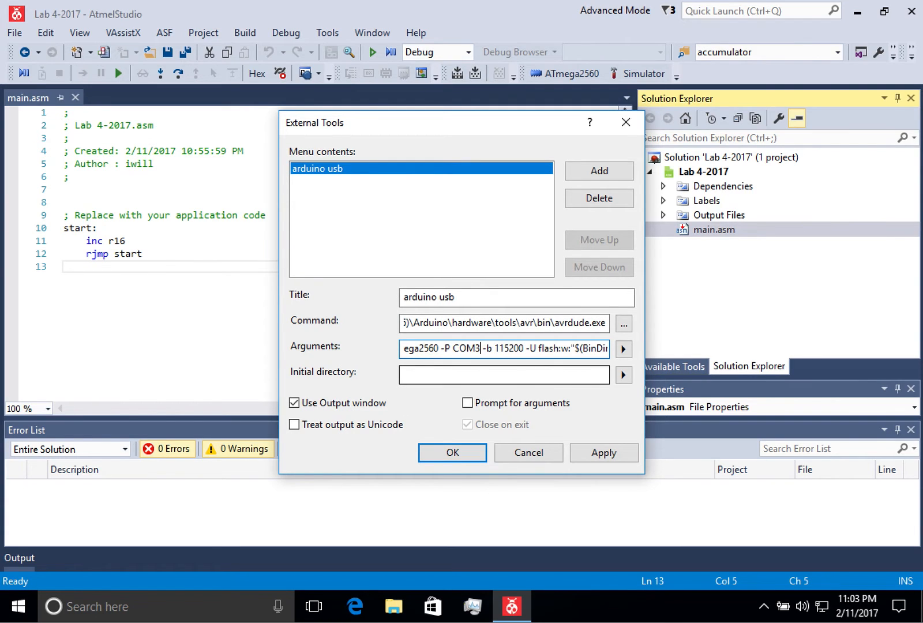
# - Find Device Manager and confirm the Arduino Mega 2560 is on COM3 under Ports
pyautogui.click(18, 606)
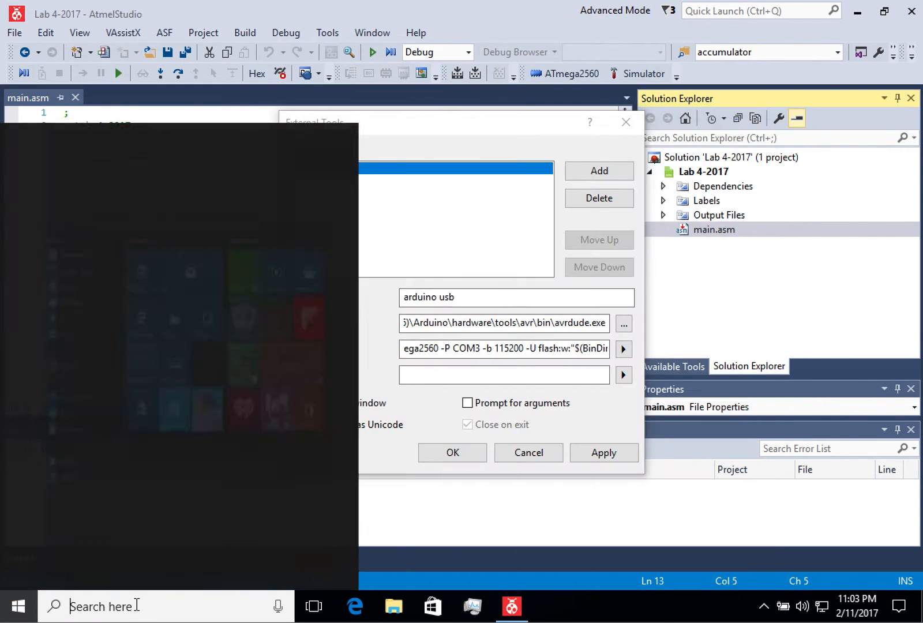
pyautogui.write('device')
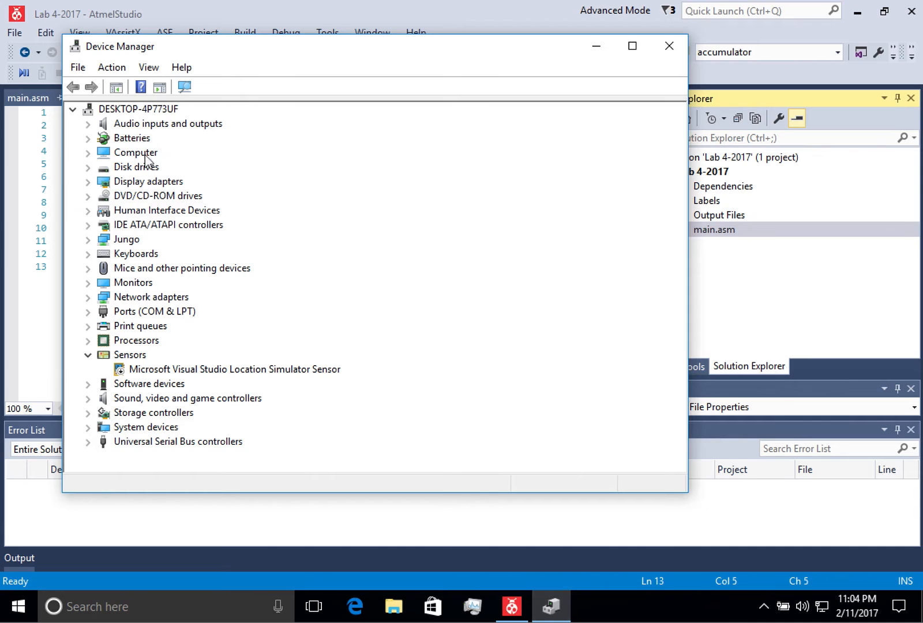
pyautogui.click(88, 311)
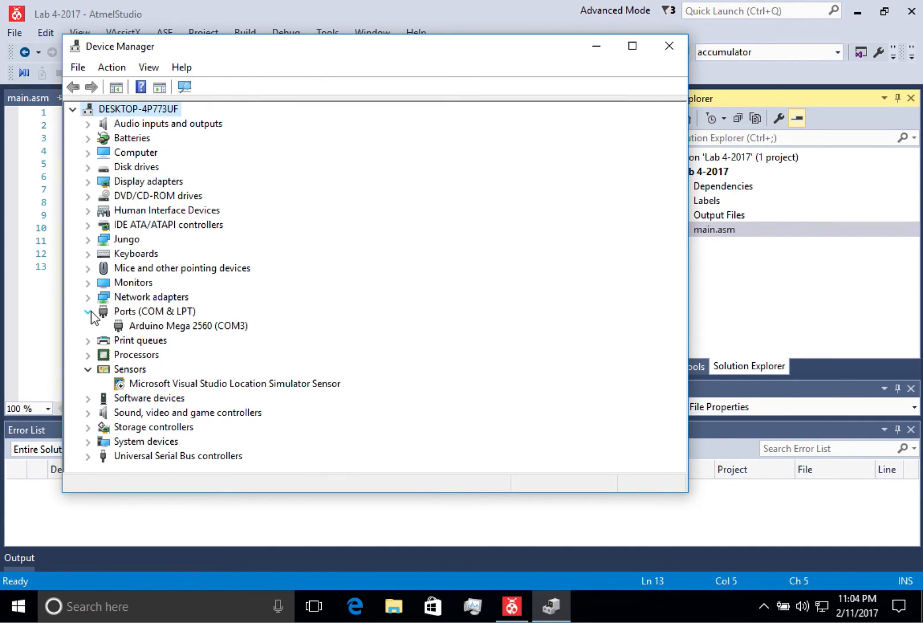
pyautogui.click(189, 325)
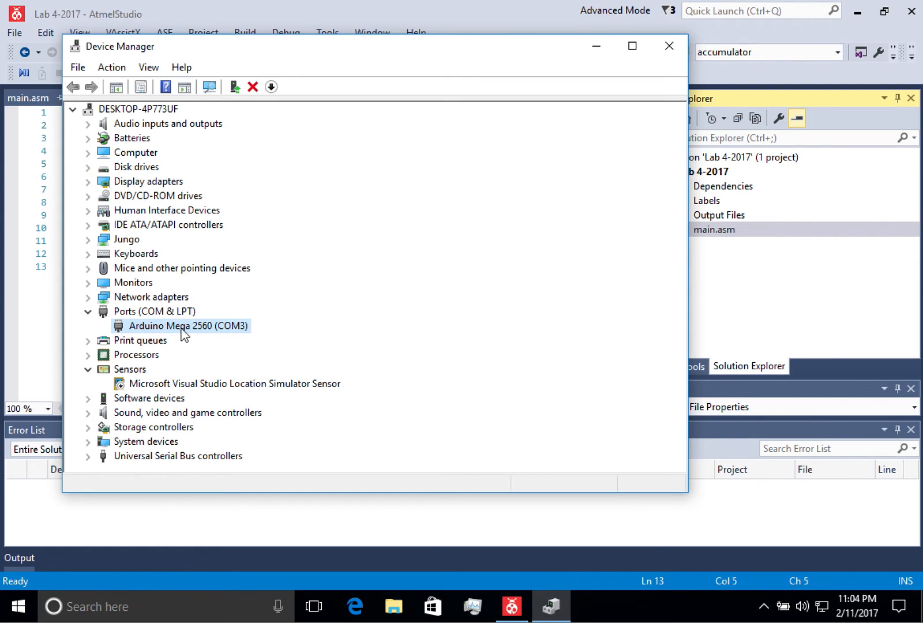
pyautogui.moveTo(246, 336)
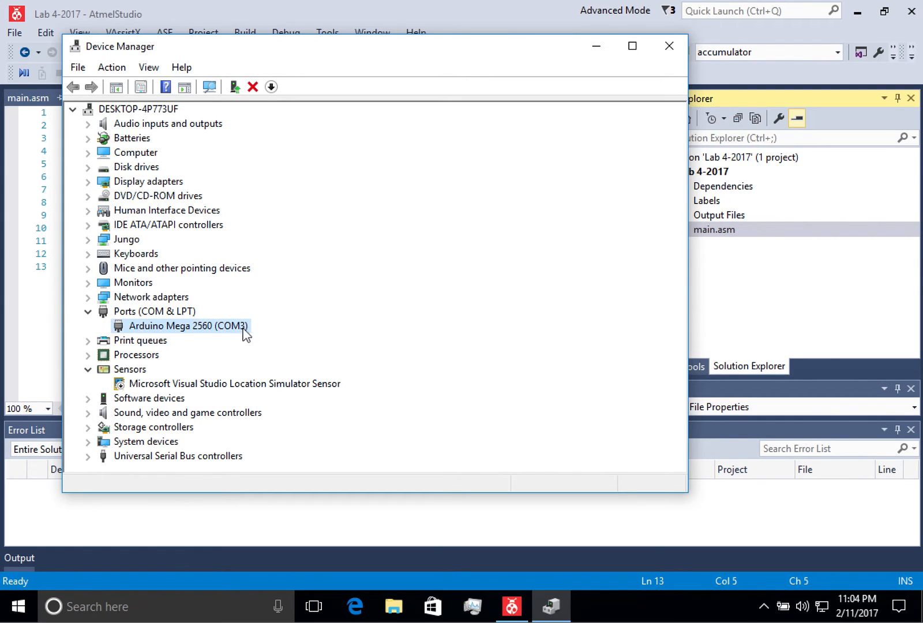
pyautogui.moveTo(405, 296)
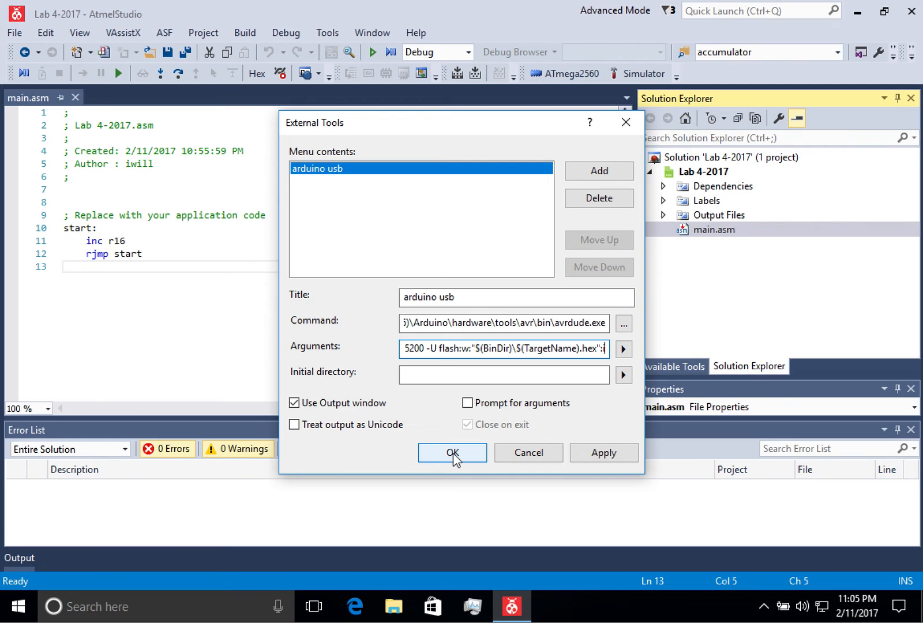
# - Confirm the External Tools dialog with OK, keeping the 'arduino usb' tool
pyautogui.click(451, 452)
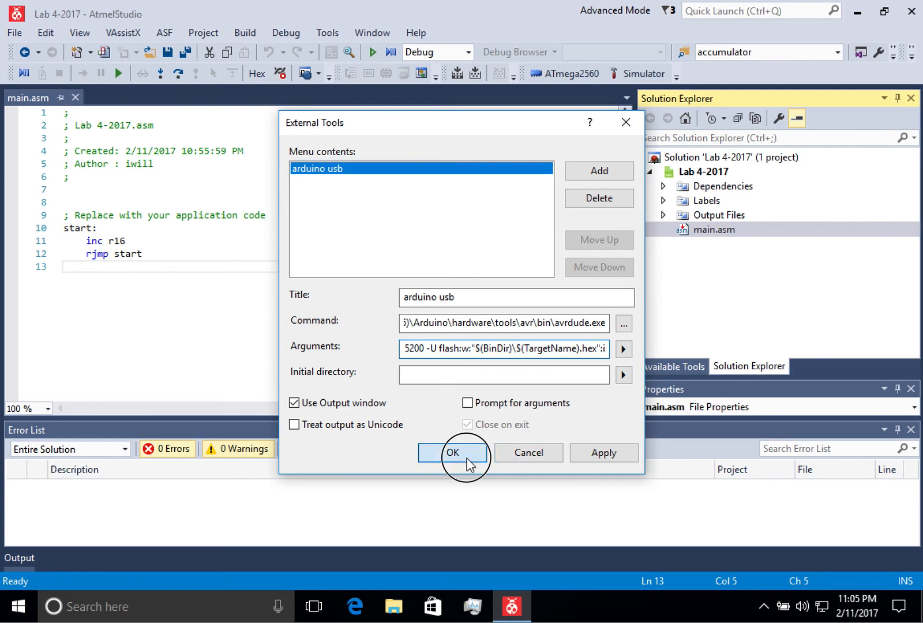
pyautogui.click(453, 453)
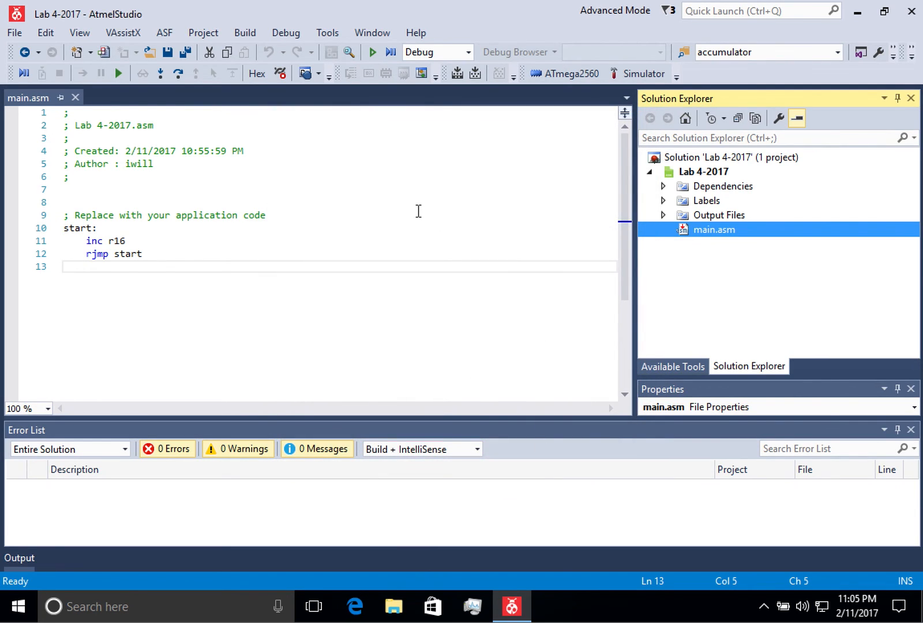
pyautogui.moveTo(277, 277)
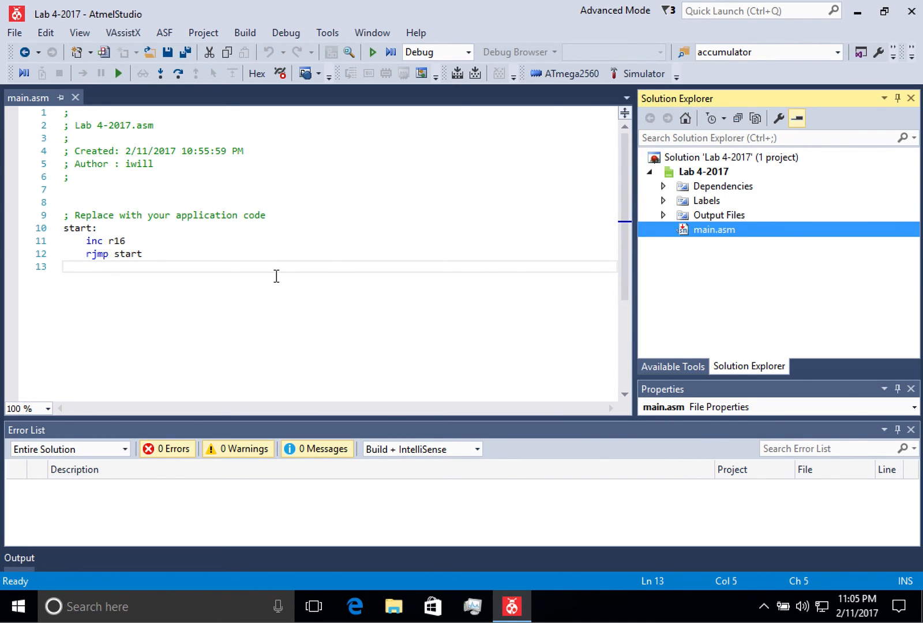
pyautogui.moveTo(314, 221)
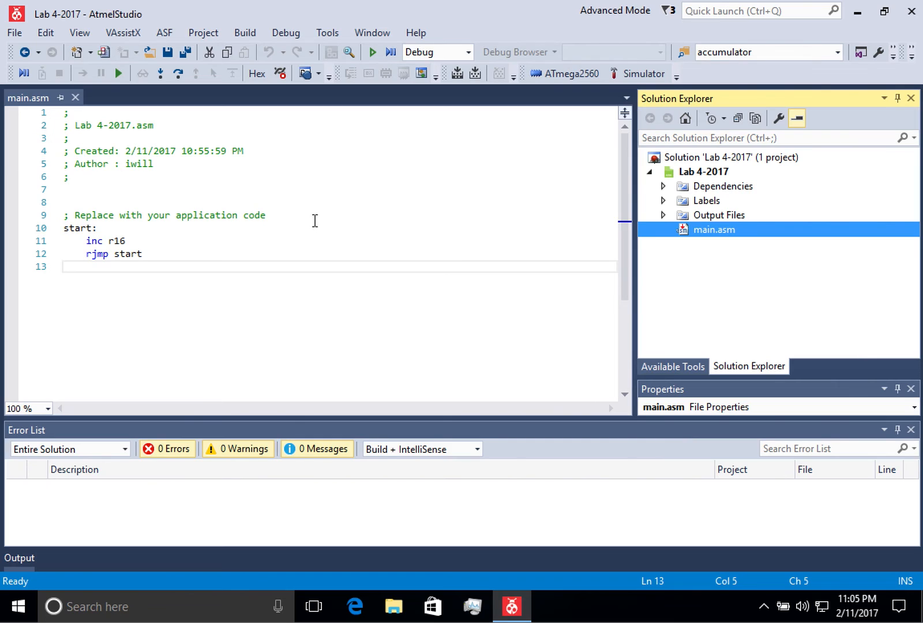
pyautogui.moveTo(326, 32)
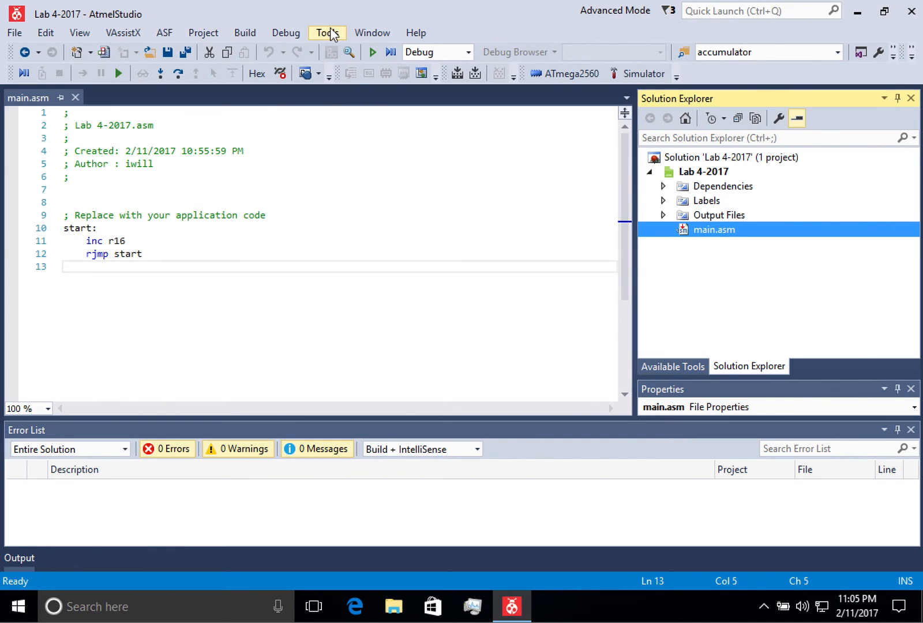
pyautogui.moveTo(306, 73)
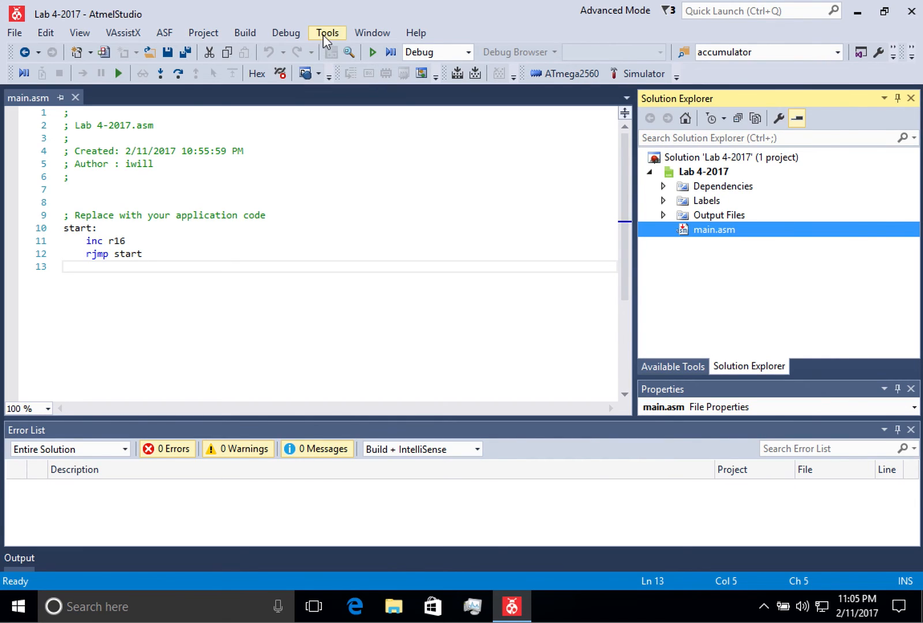
pyautogui.moveTo(286, 32)
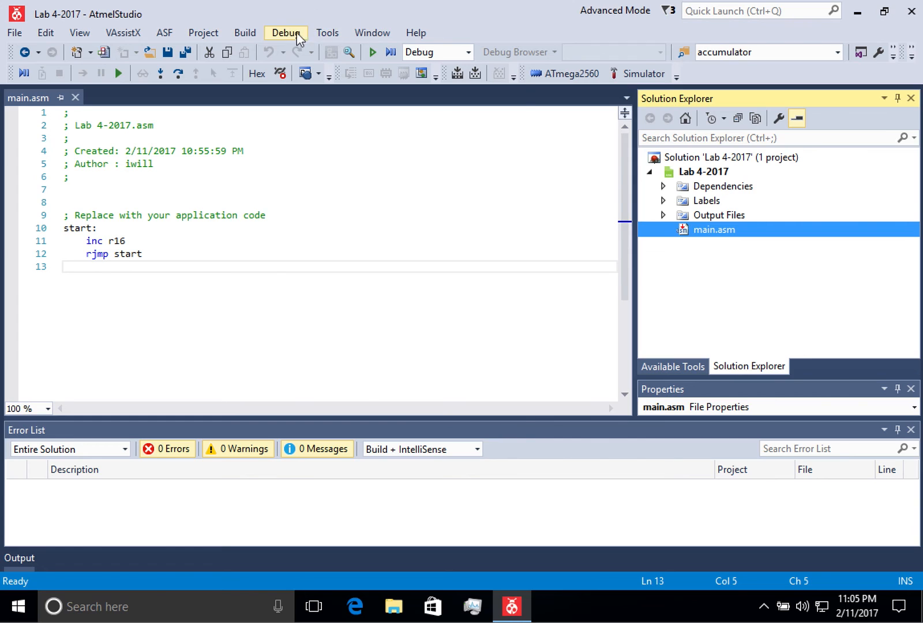
# - Run the 'arduino usb' tool and confirm Output reports 4 bytes of flash verified
pyautogui.click(327, 32)
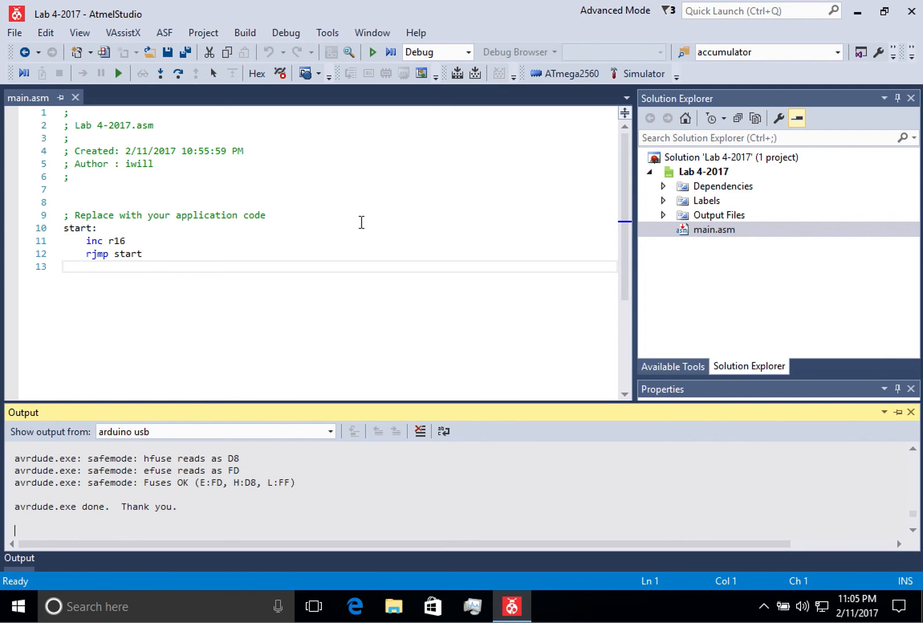
pyautogui.moveTo(201, 289)
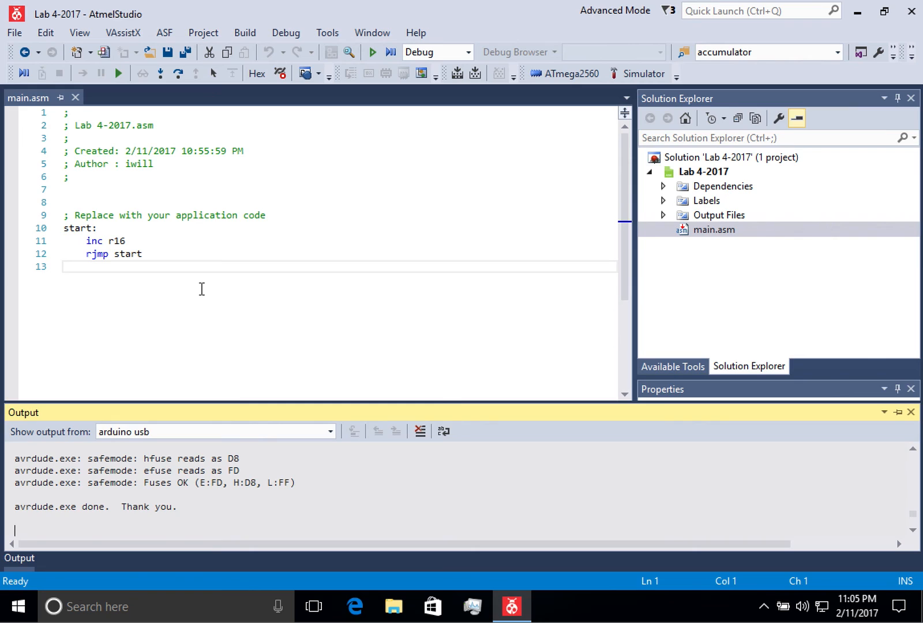
pyautogui.moveTo(80, 476)
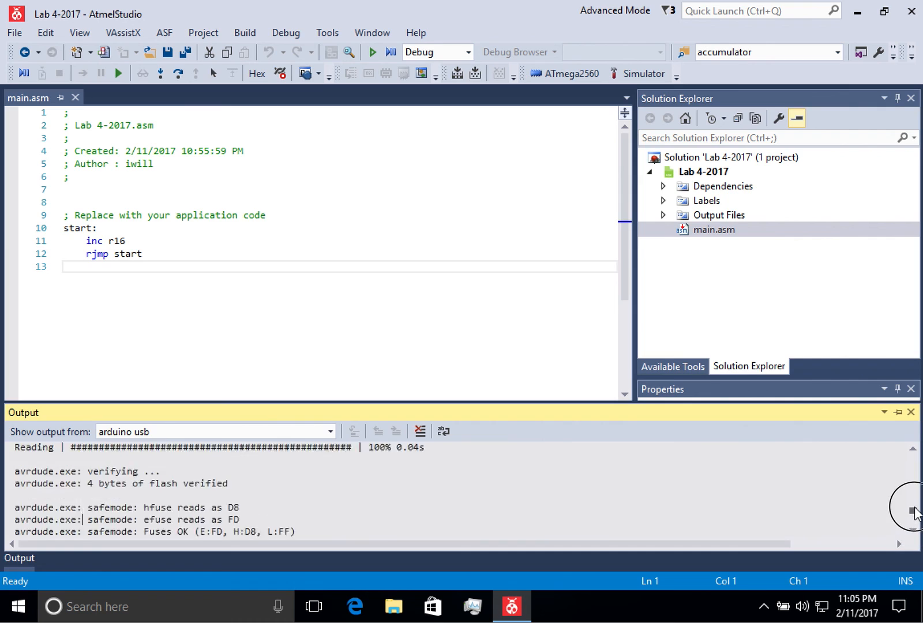
pyautogui.click(420, 431)
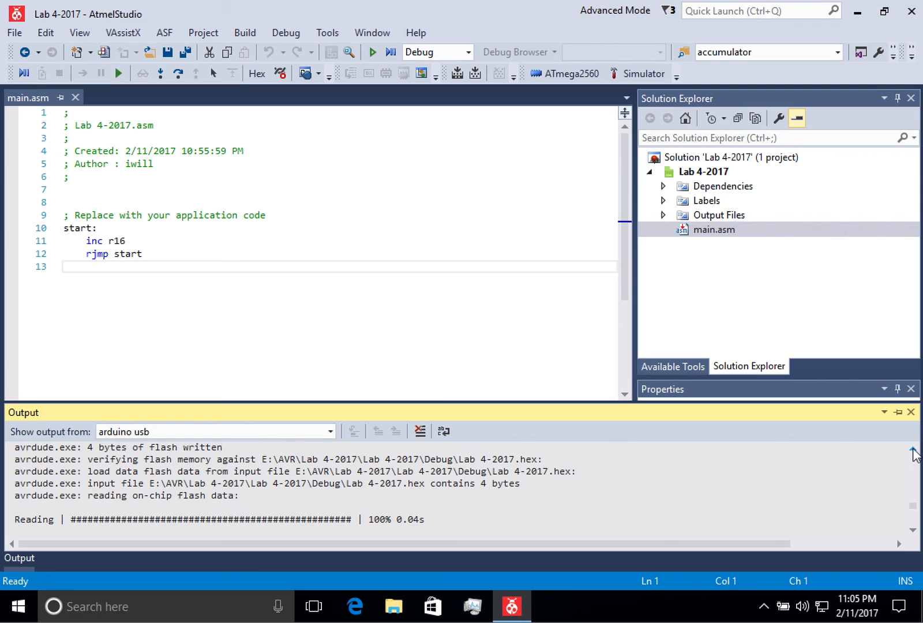
pyautogui.moveTo(54, 112)
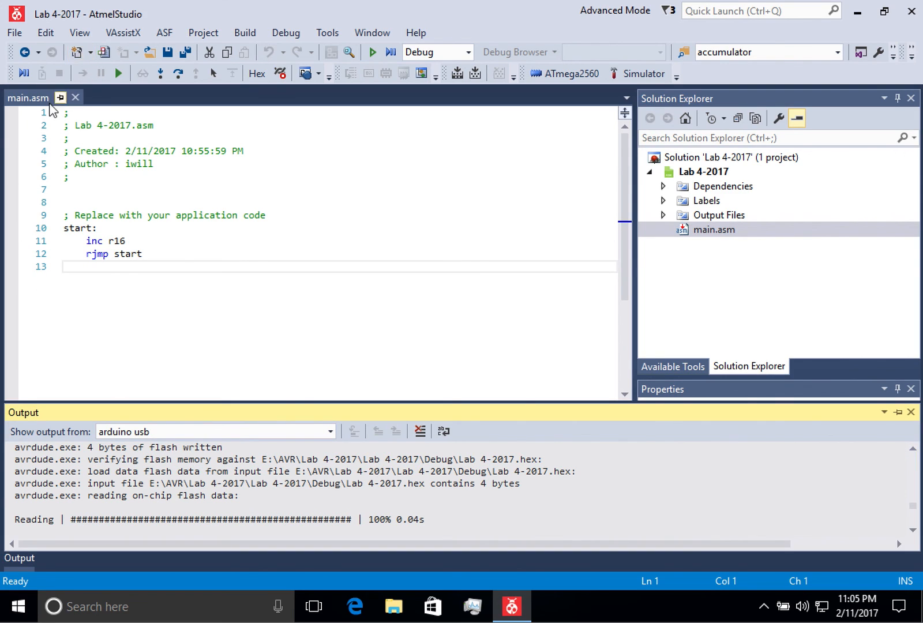
pyautogui.moveTo(417, 173)
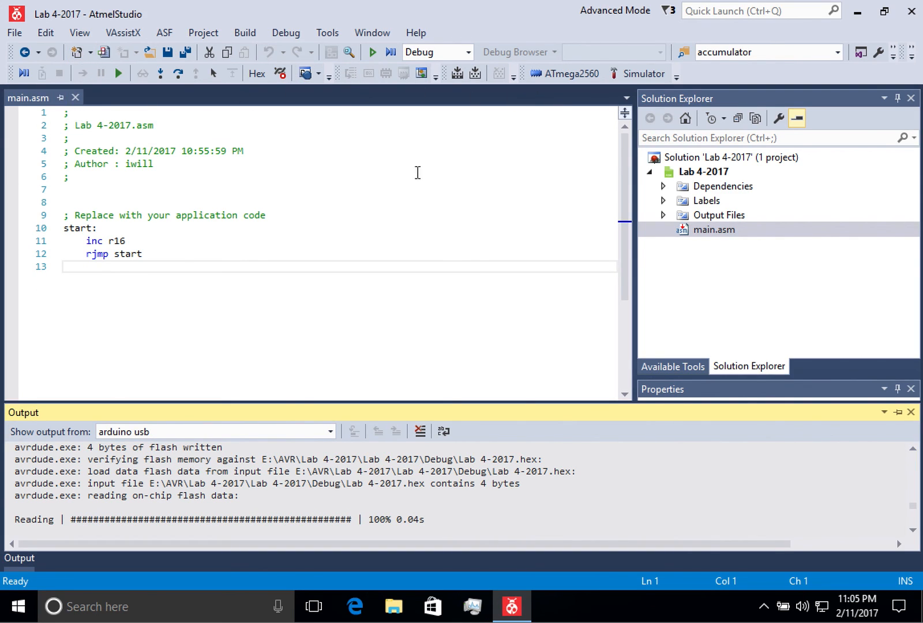